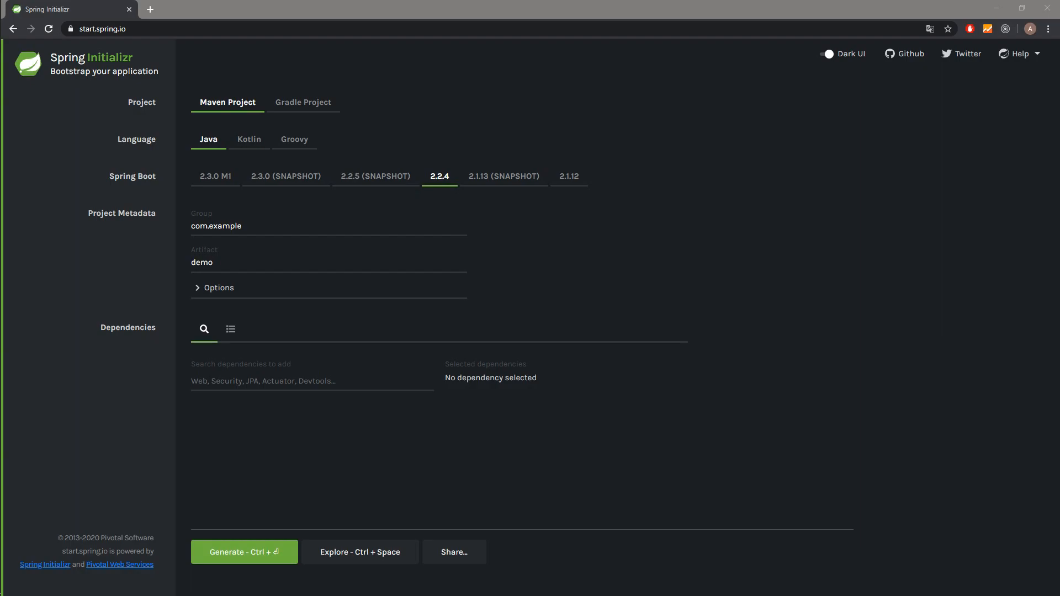
{"action": "mouse_move", "coordinate": [145, 46]}
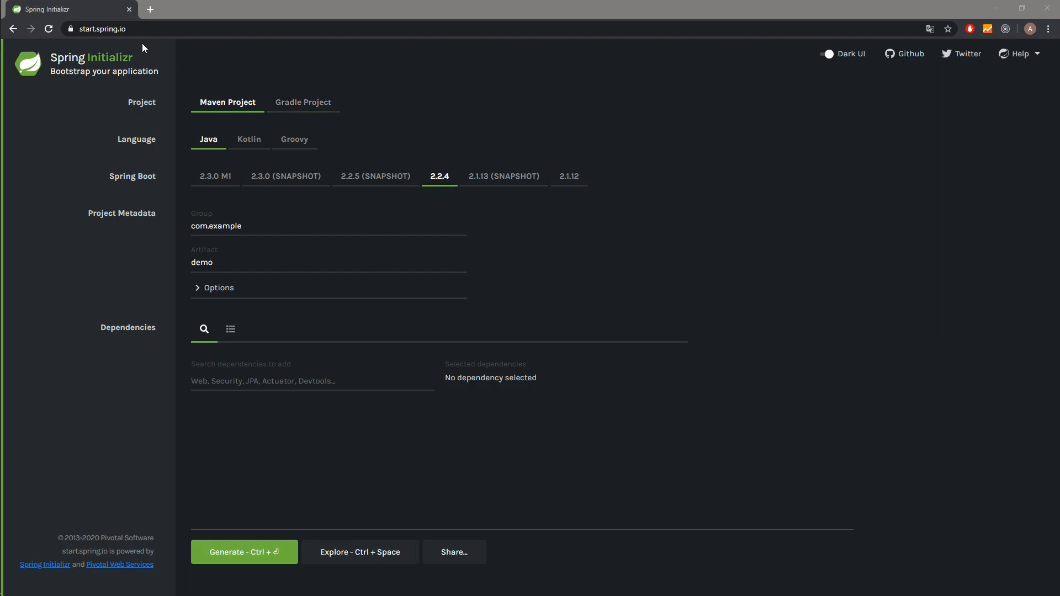
{"action": "mouse_move", "coordinate": [331, 93]}
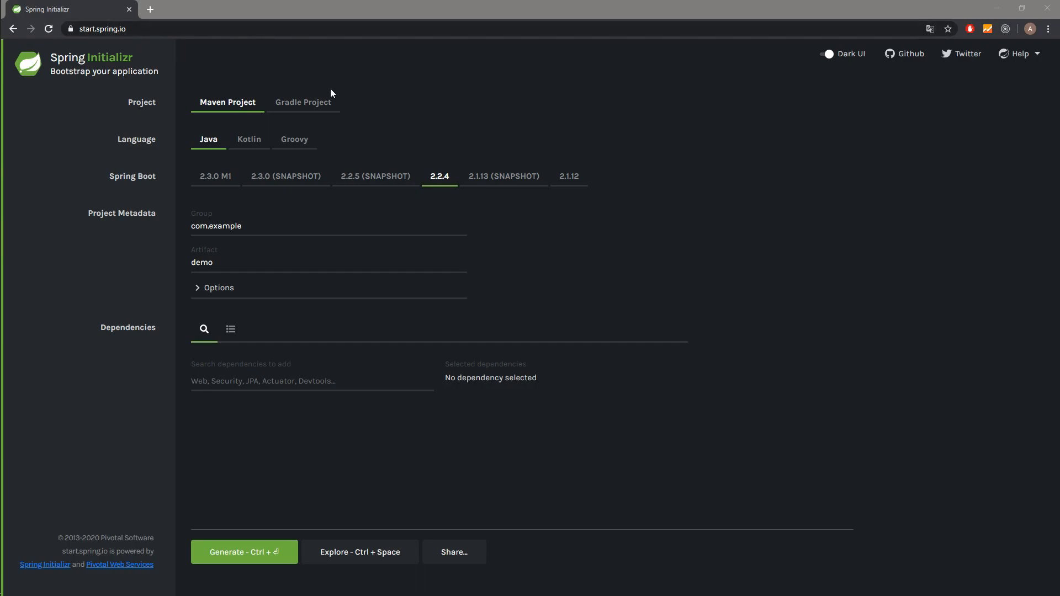
{"action": "mouse_move", "coordinate": [323, 84]}
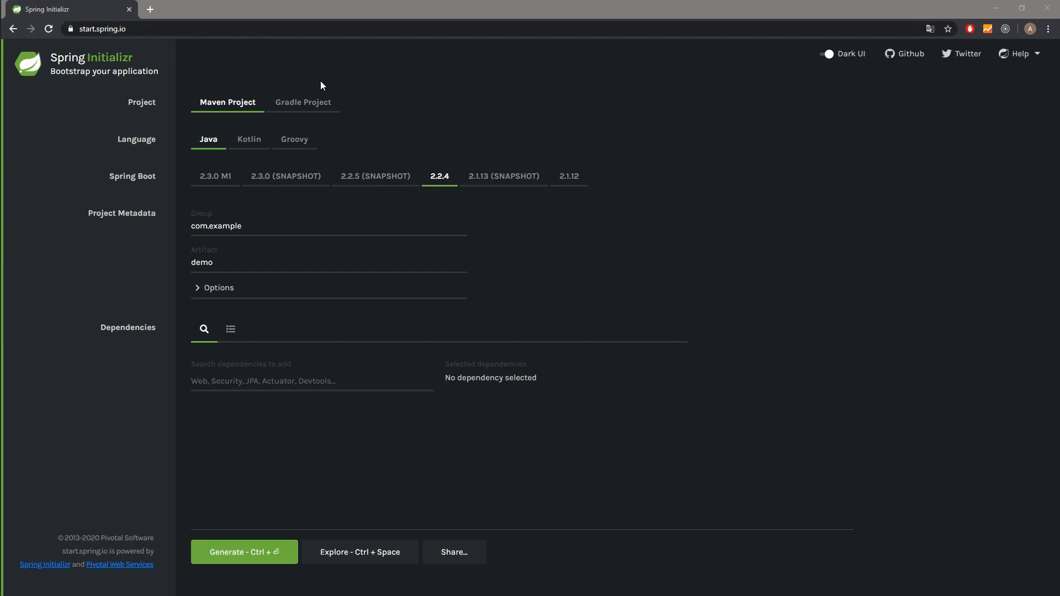
{"action": "mouse_move", "coordinate": [221, 111]}
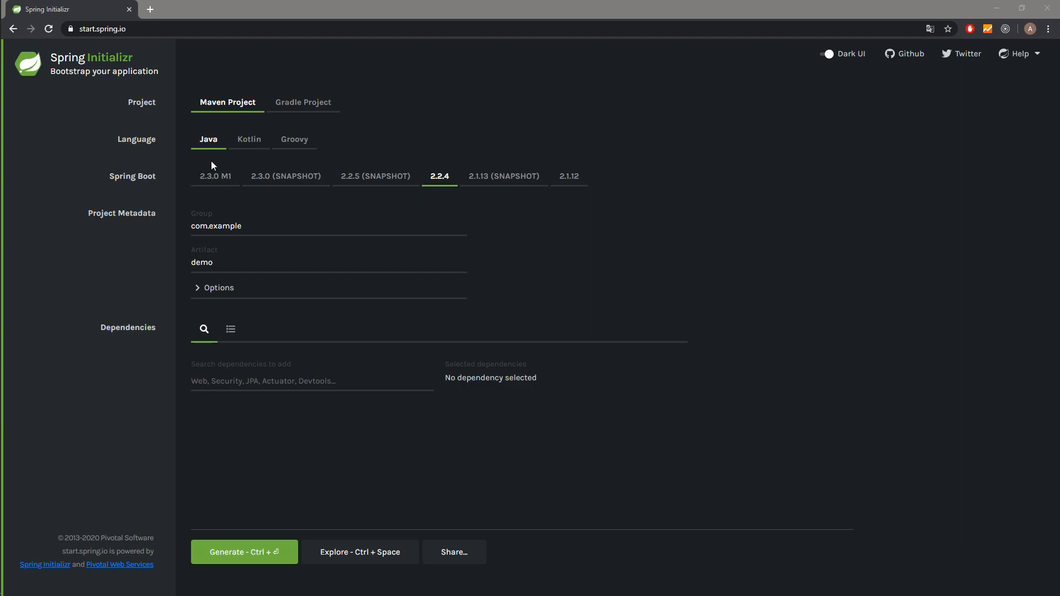
{"action": "mouse_move", "coordinate": [390, 134]}
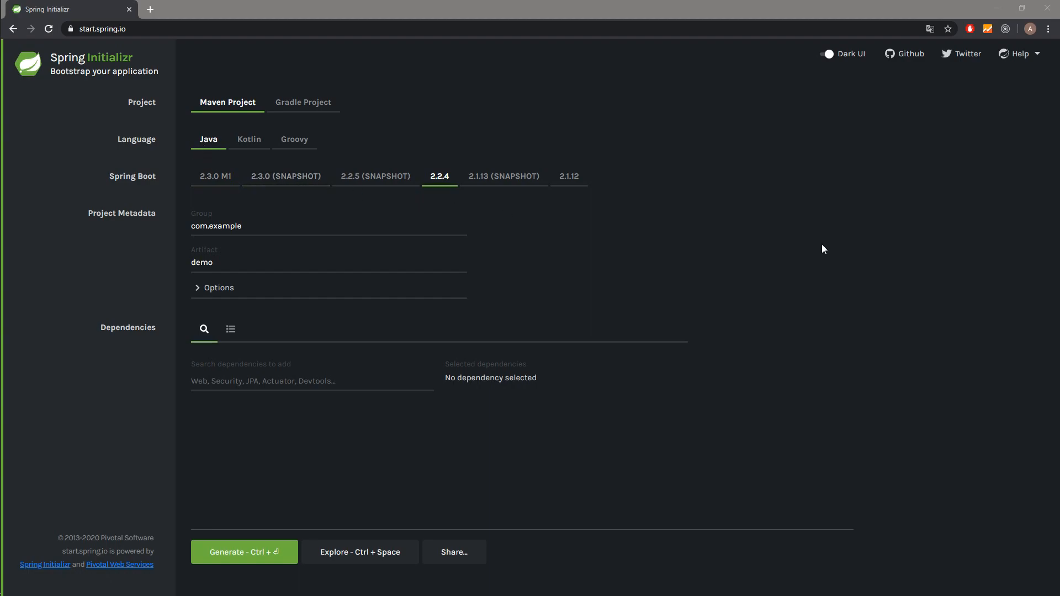
{"action": "mouse_move", "coordinate": [566, 186]}
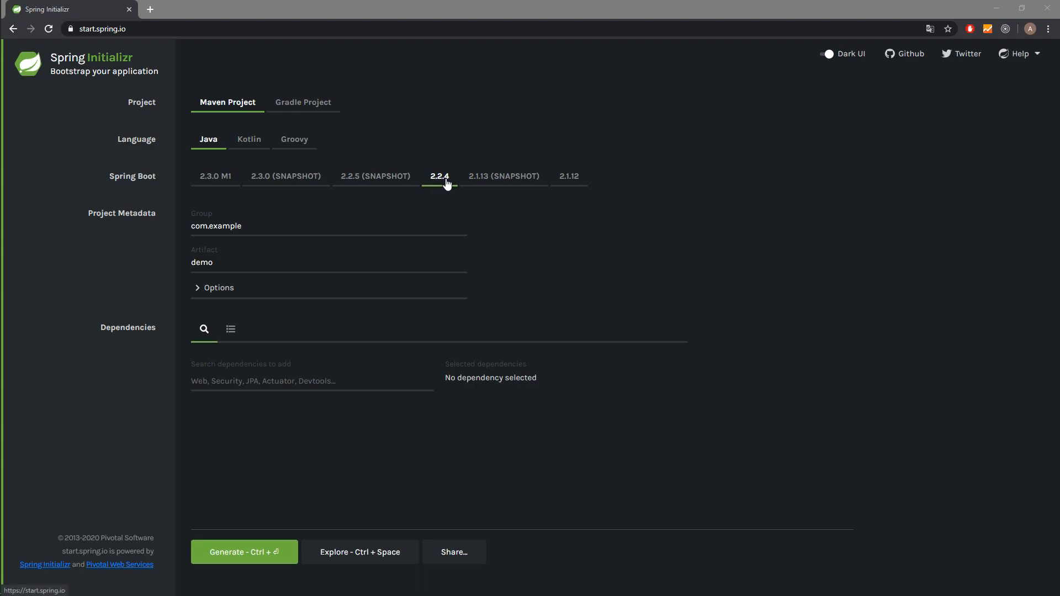
Change the project group from com.example to com.codeforgeyt.
{"action": "double_click", "coordinate": [227, 226]}
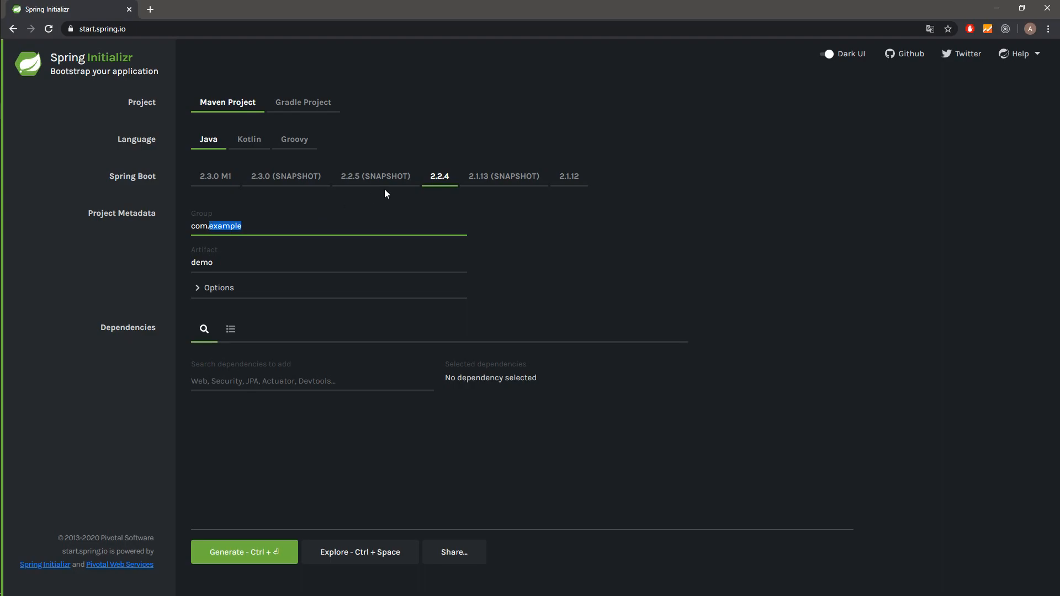
{"action": "type", "text": "code"}
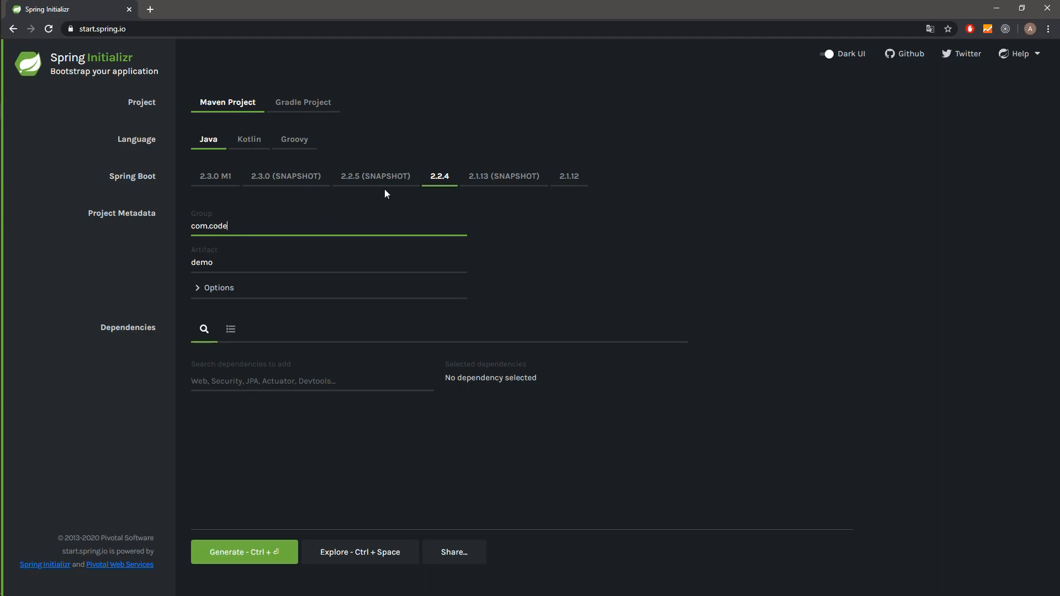
{"action": "type", "text": "fr"}
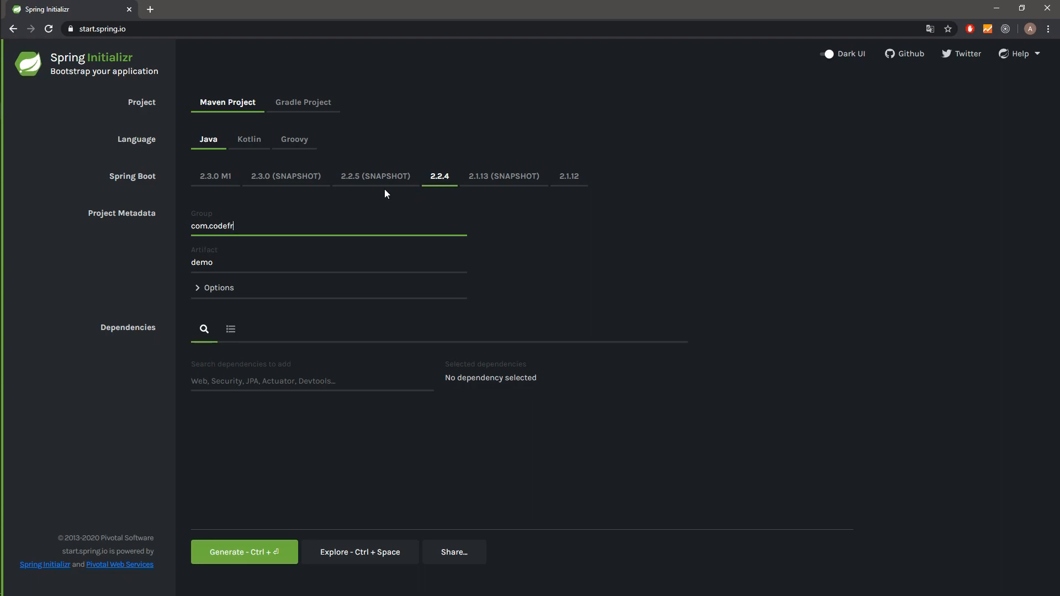
{"action": "type", "text": "orgeyt"}
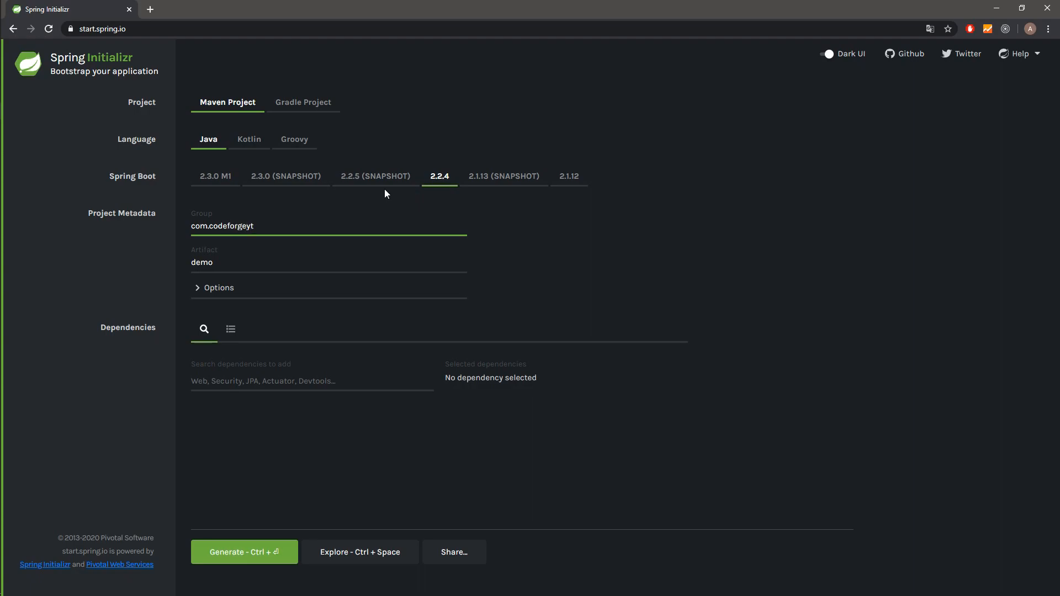
Change the artifact name from demo to eclipse-demo.
{"action": "double_click", "coordinate": [201, 263]}
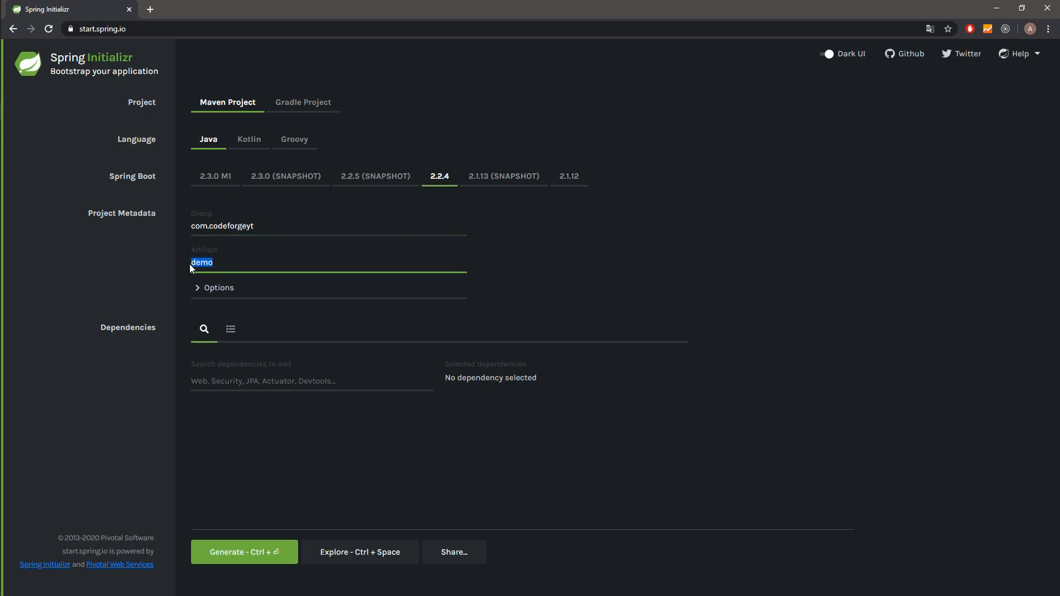
{"action": "type", "text": "eclipse-"}
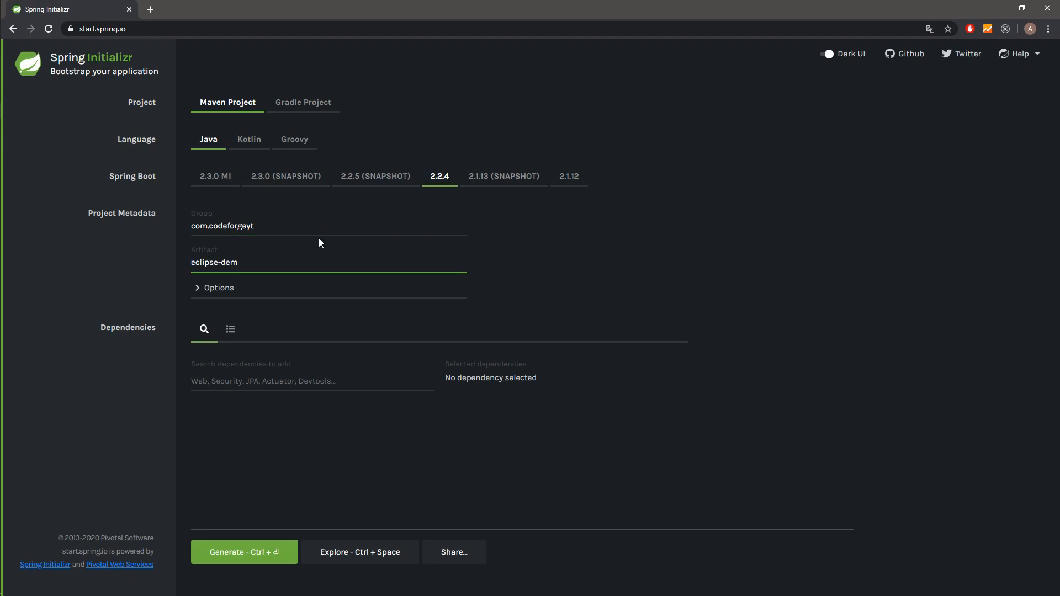
{"action": "type", "text": "o"}
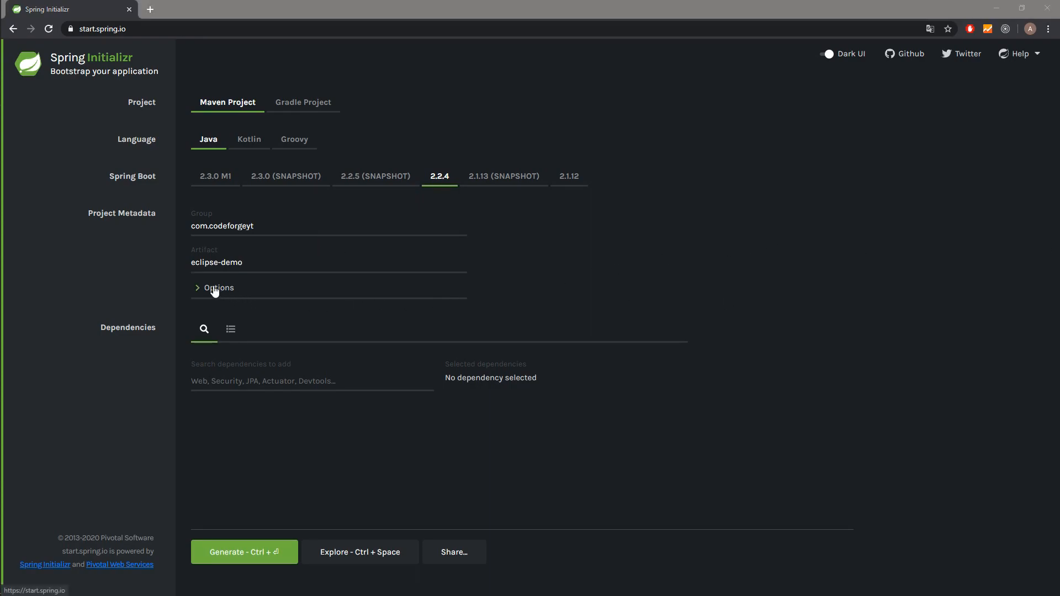
{"action": "left_click", "coordinate": [219, 287]}
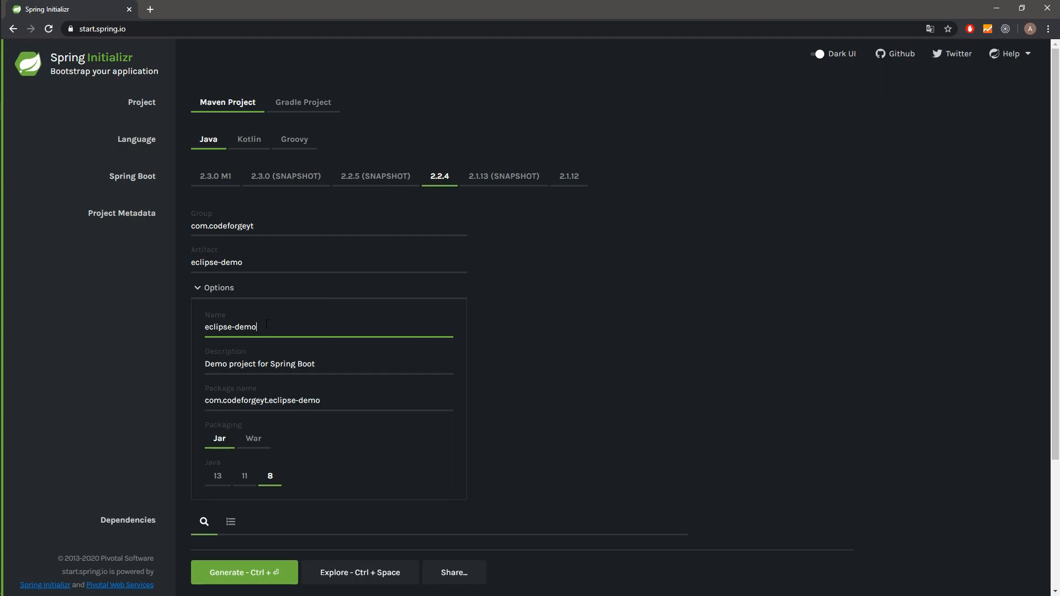
{"action": "left_click", "coordinate": [348, 373]}
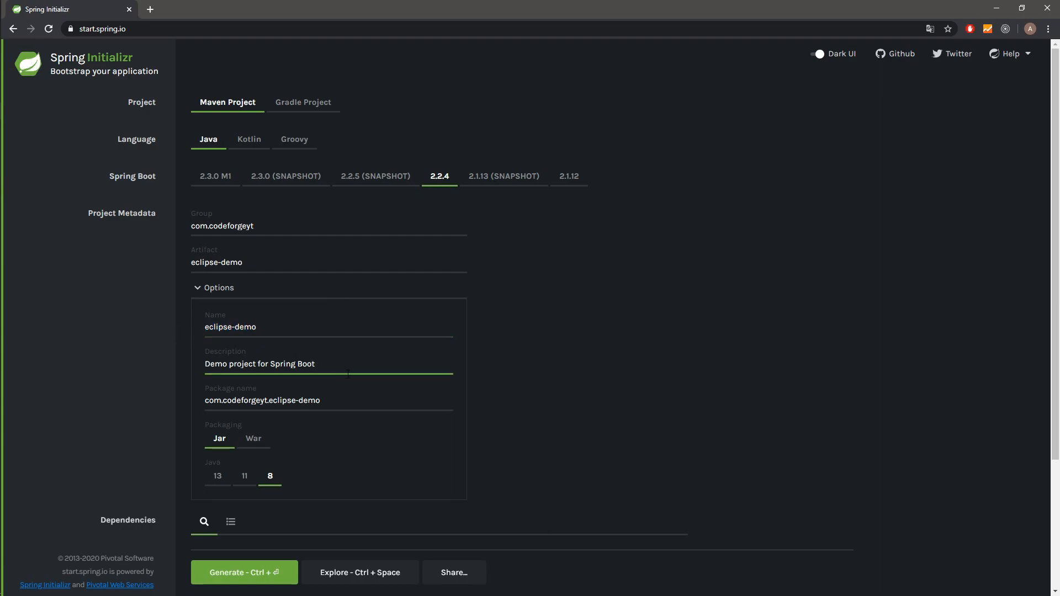
{"action": "double_click", "coordinate": [262, 401]}
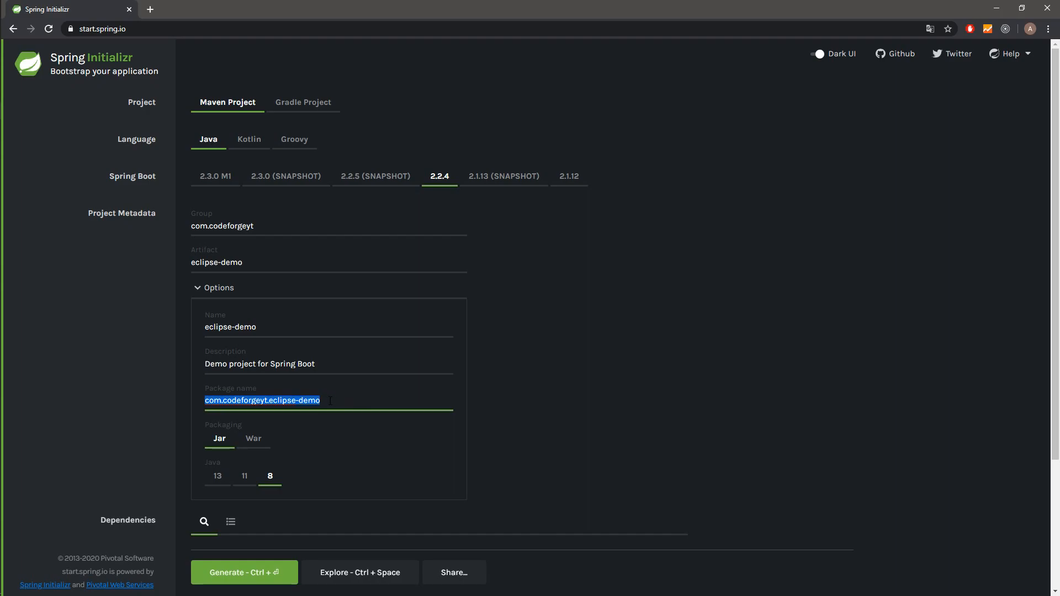
{"action": "left_click", "coordinate": [411, 414]}
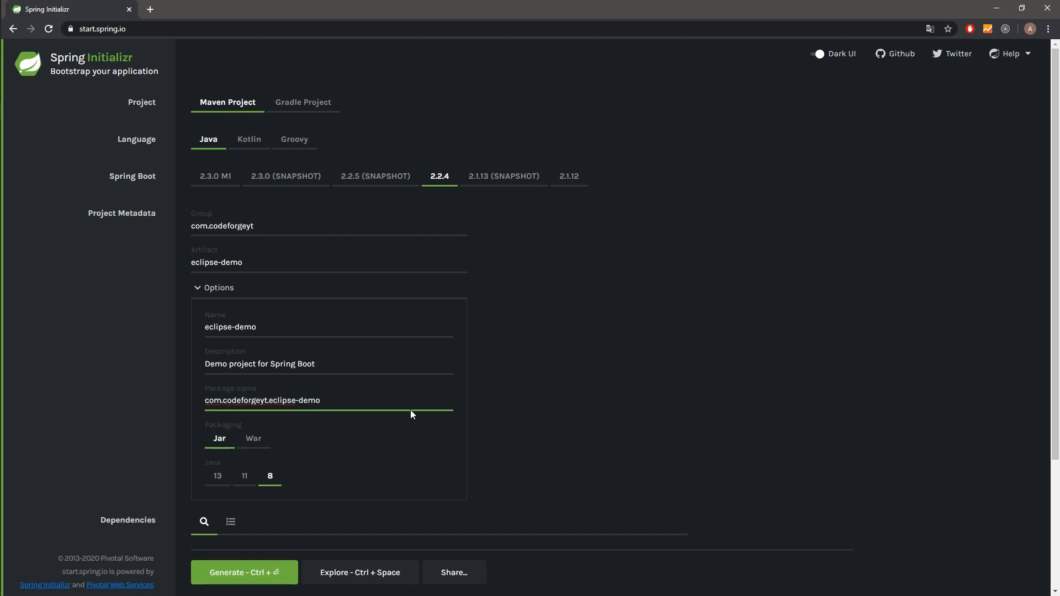
{"action": "mouse_move", "coordinate": [225, 438]}
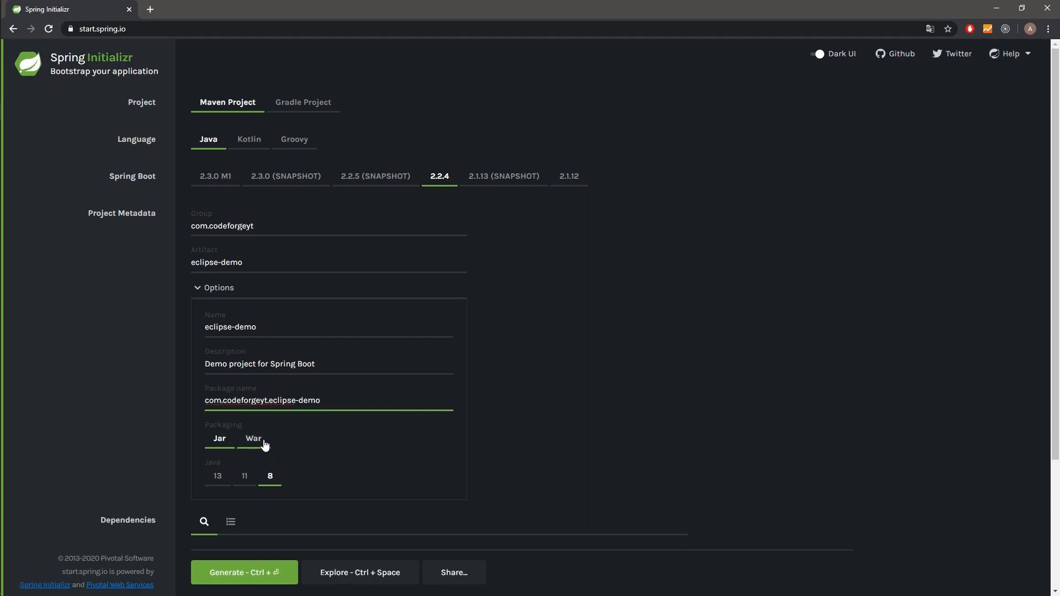
{"action": "mouse_move", "coordinate": [284, 450]}
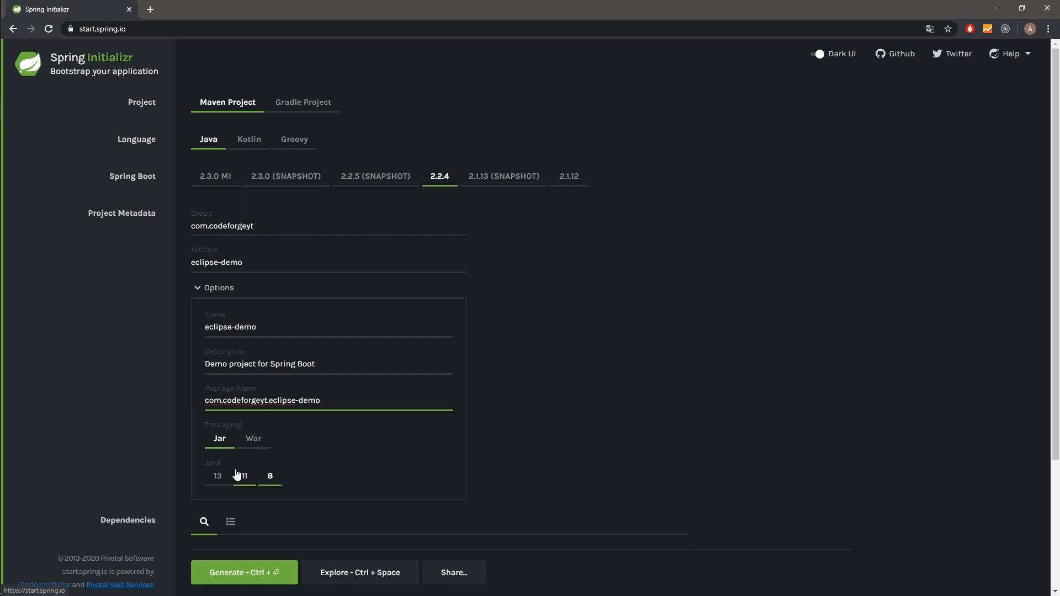
{"action": "left_click", "coordinate": [269, 476]}
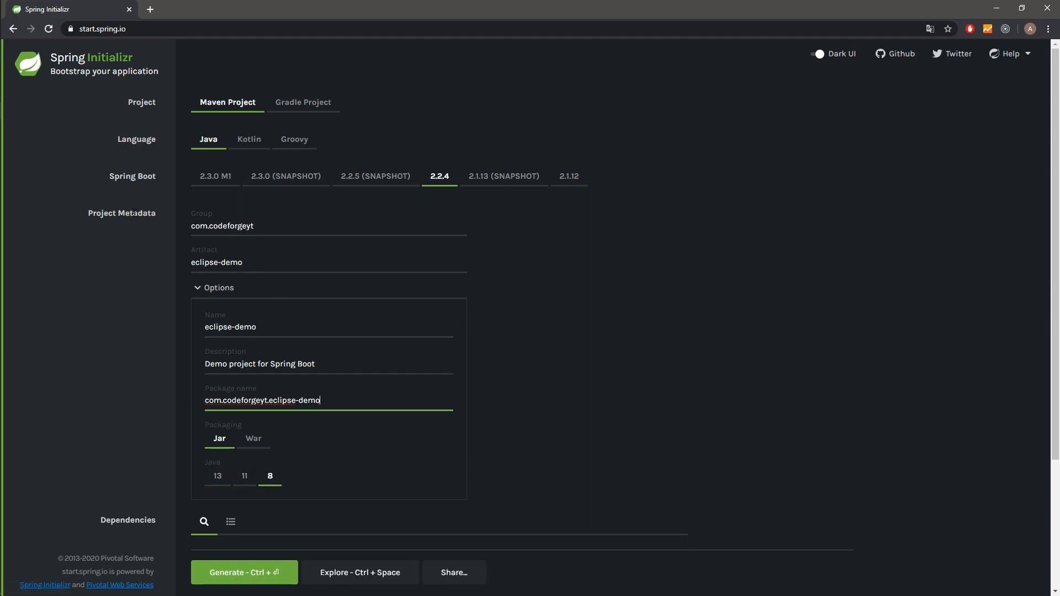
{"action": "left_click", "coordinate": [213, 287]}
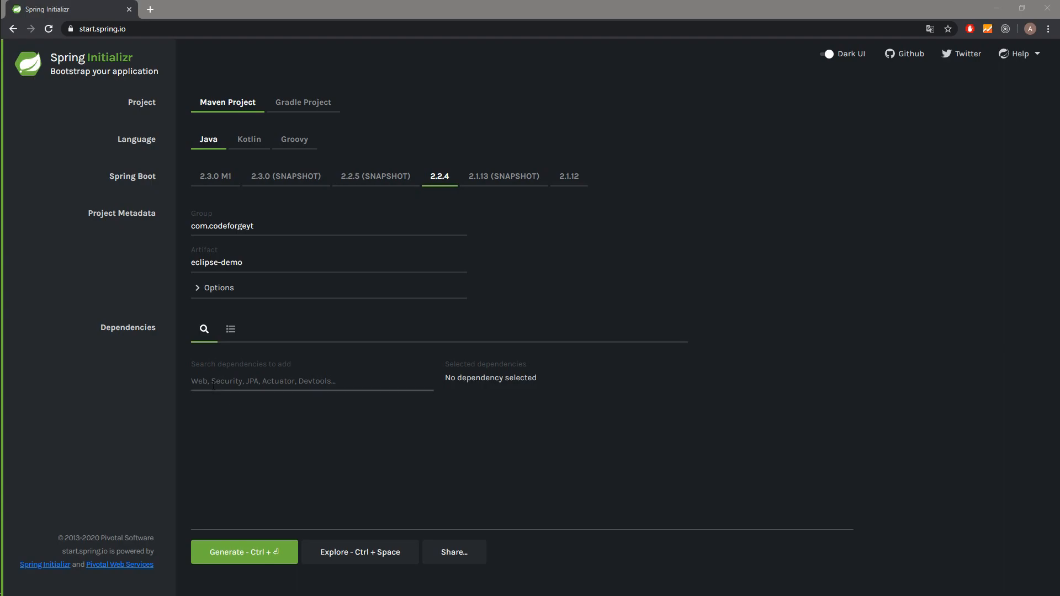
{"action": "mouse_move", "coordinate": [231, 329]}
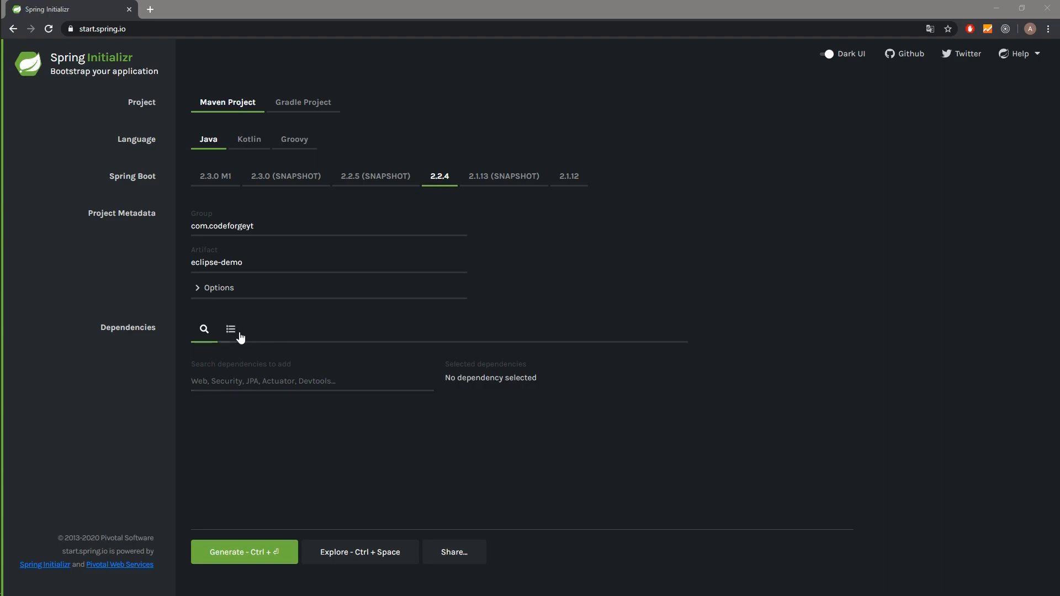
{"action": "left_click", "coordinate": [229, 329]}
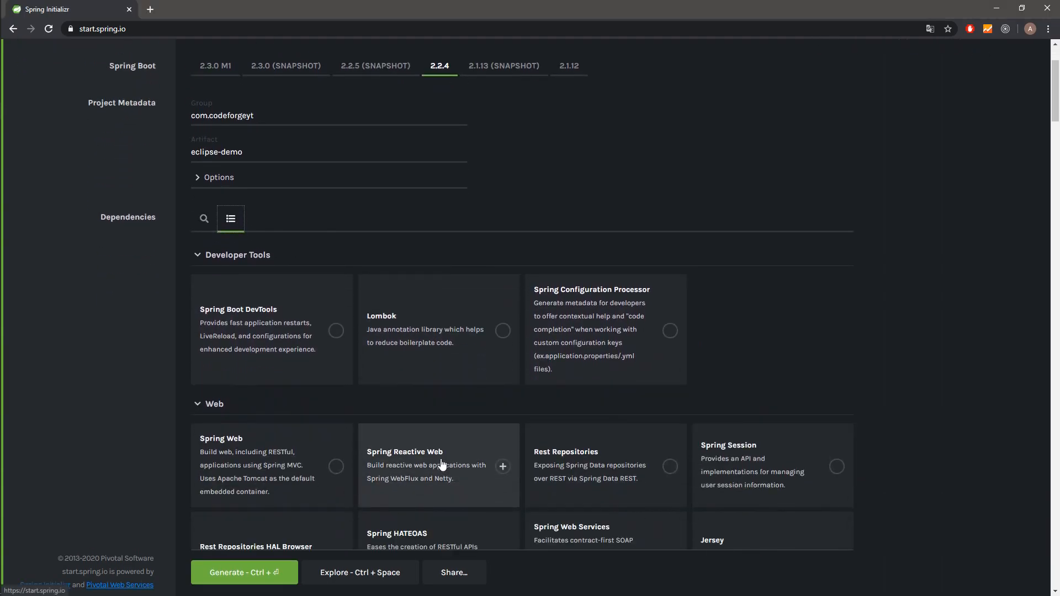
{"action": "scroll", "scroll_direction": "down", "scroll_amount": 3}
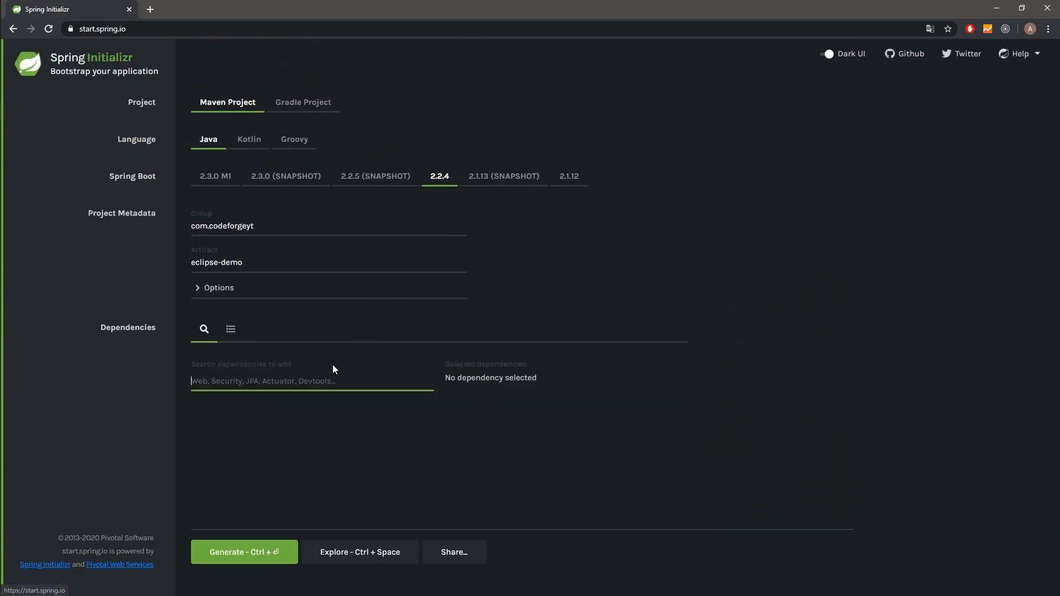
{"action": "mouse_move", "coordinate": [601, 404]}
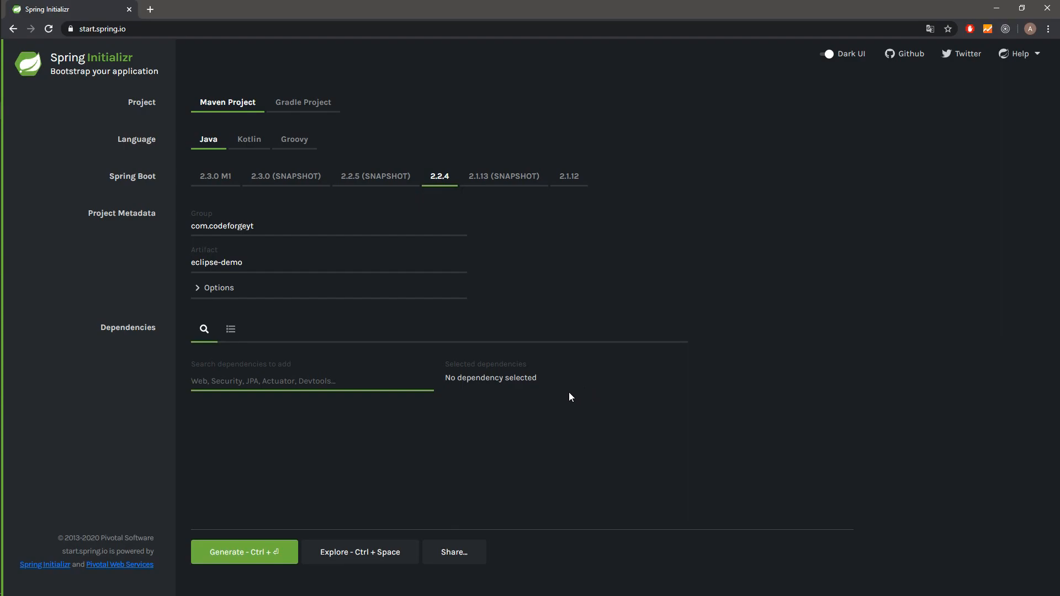
{"action": "mouse_move", "coordinate": [719, 395]}
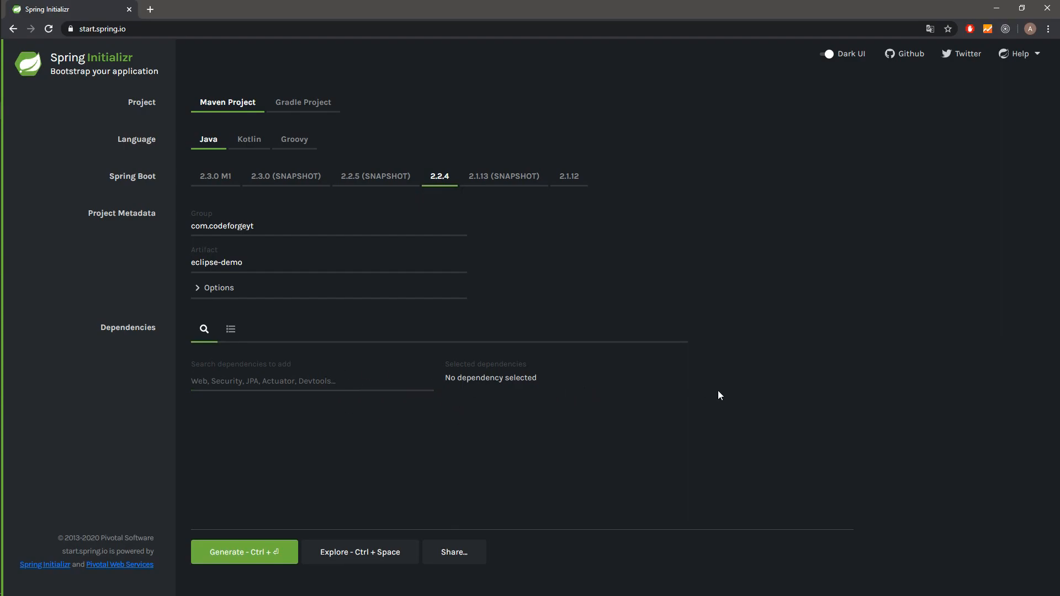
{"action": "mouse_move", "coordinate": [856, 312]}
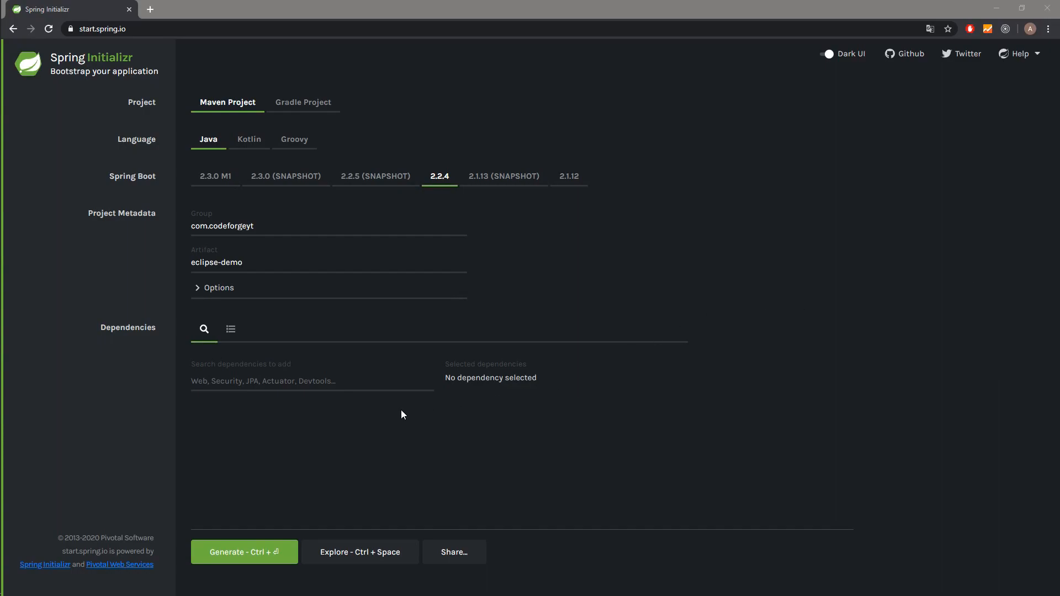
Preview the eclipse-demo project, expand its src tree, then close the preview.
{"action": "left_click", "coordinate": [360, 552]}
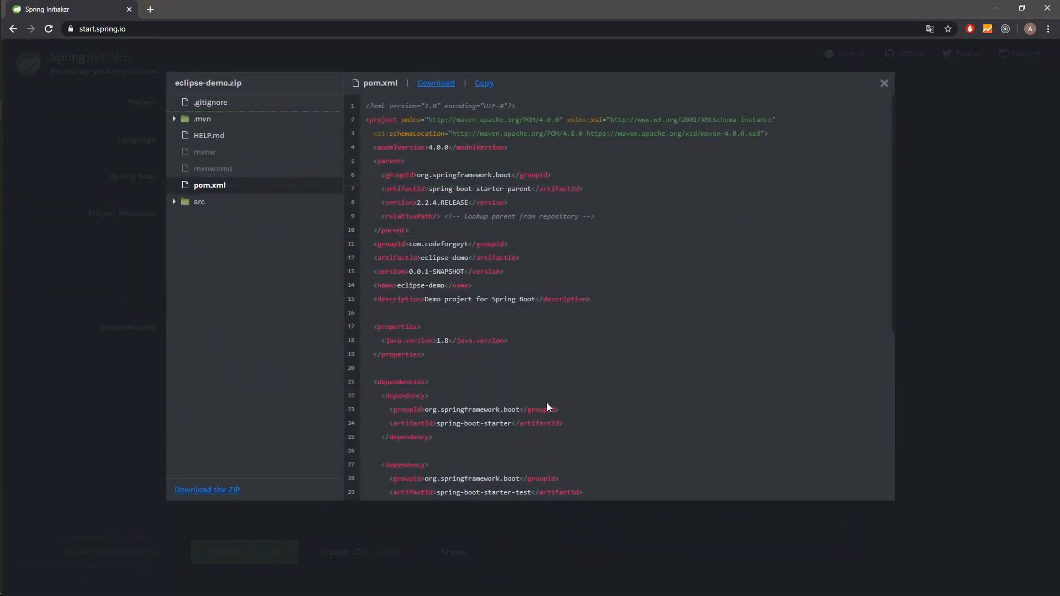
{"action": "left_click", "coordinate": [198, 201]}
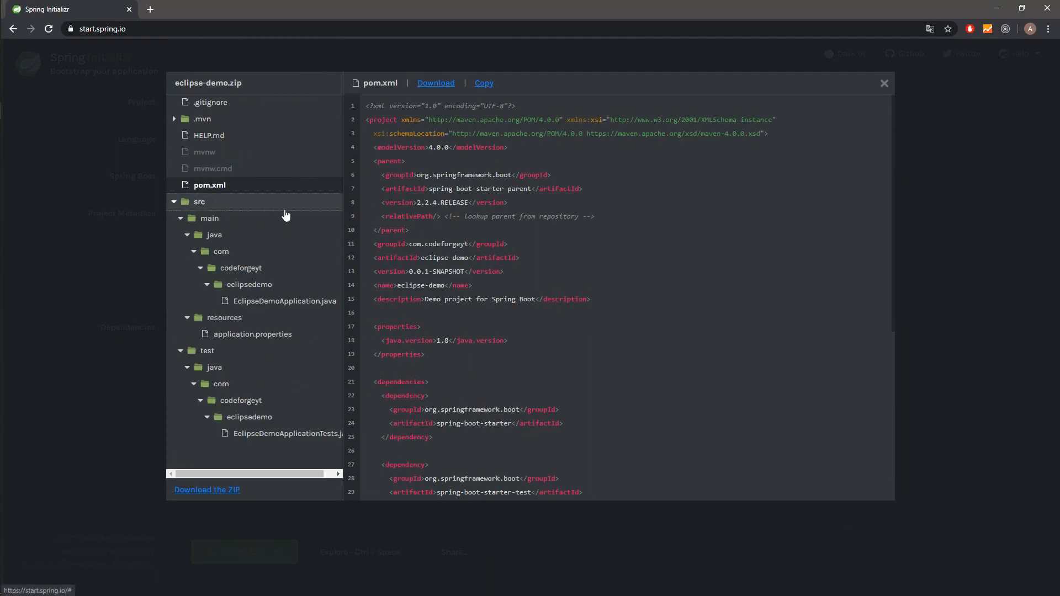
{"action": "mouse_move", "coordinate": [300, 280]}
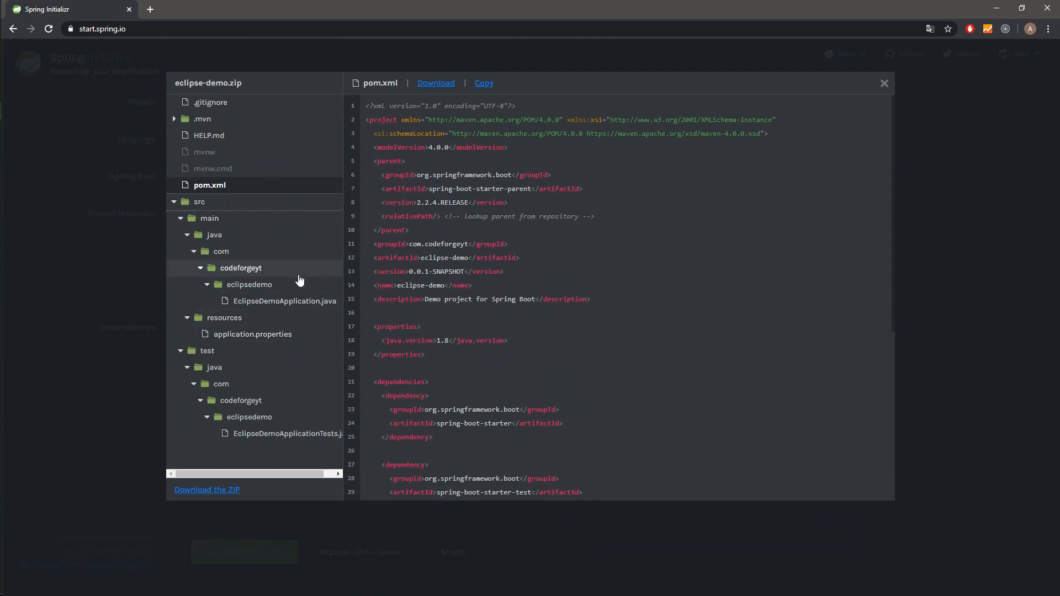
{"action": "mouse_move", "coordinate": [883, 84]}
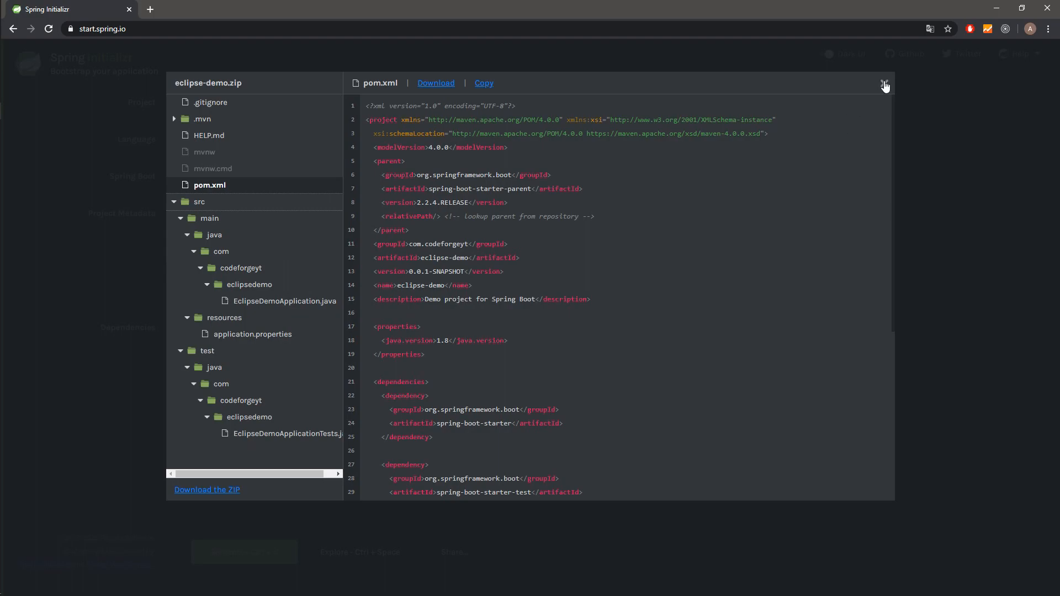
{"action": "left_click", "coordinate": [885, 85]}
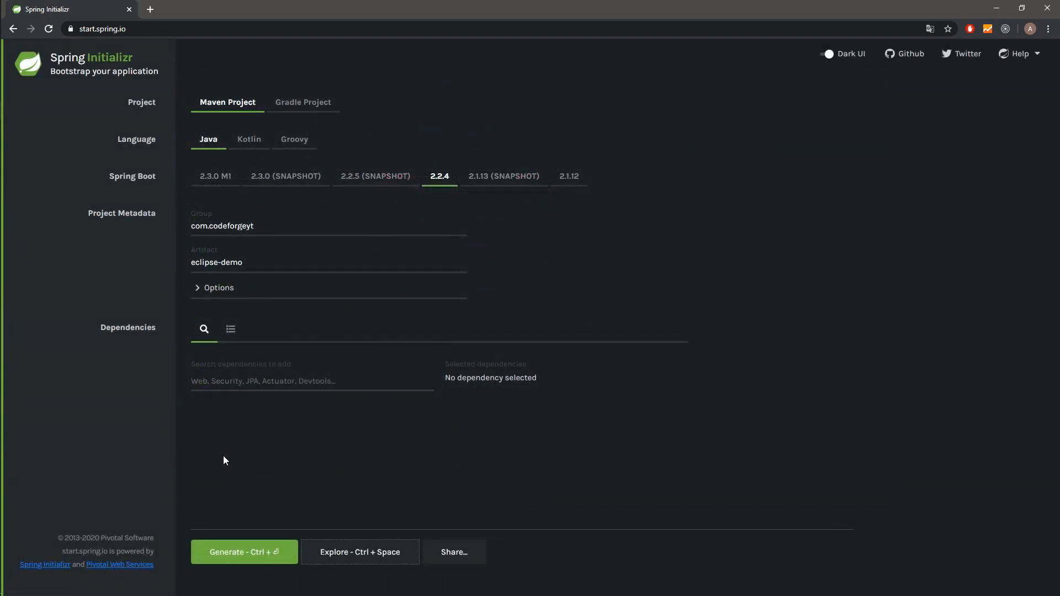
Generate eclipse-demo.zip, save it to D:\YouTube\Repository\Java and show it in its folder.
{"action": "left_click", "coordinate": [244, 552]}
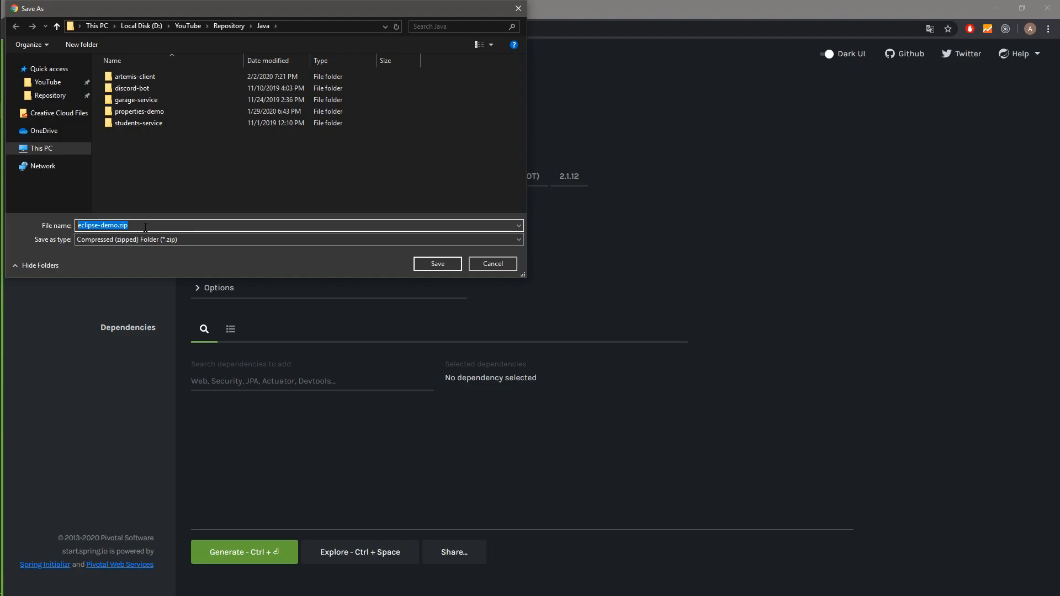
{"action": "left_click", "coordinate": [437, 263]}
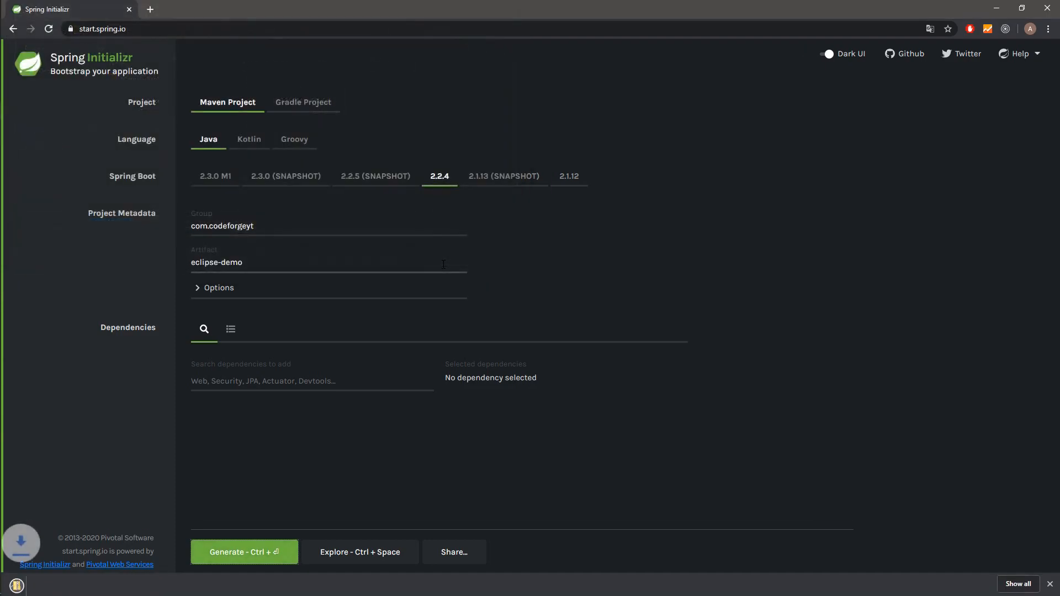
{"action": "left_click", "coordinate": [244, 552]}
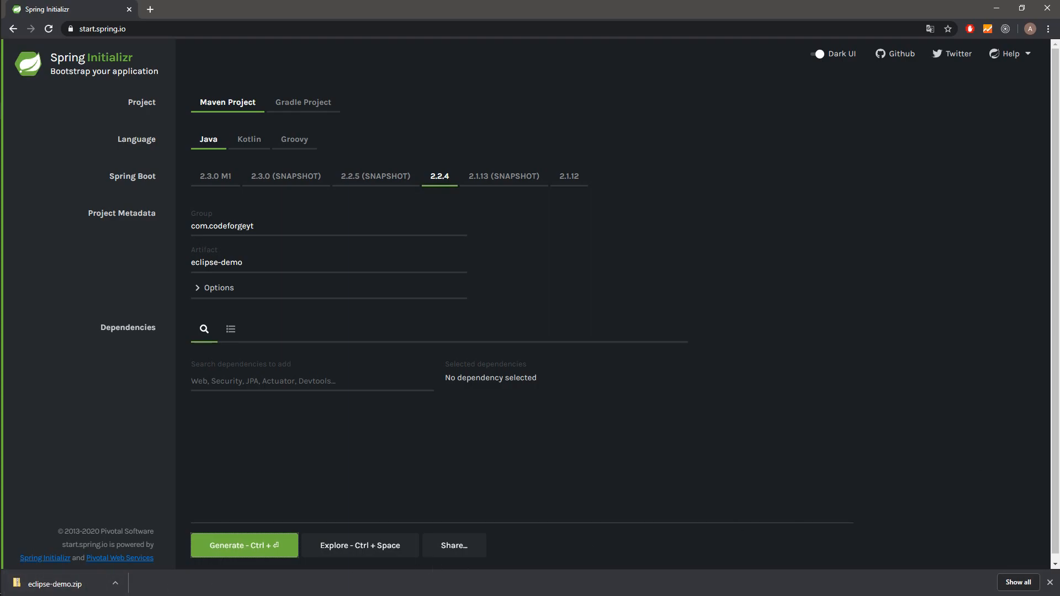
{"action": "mouse_move", "coordinate": [657, 355]}
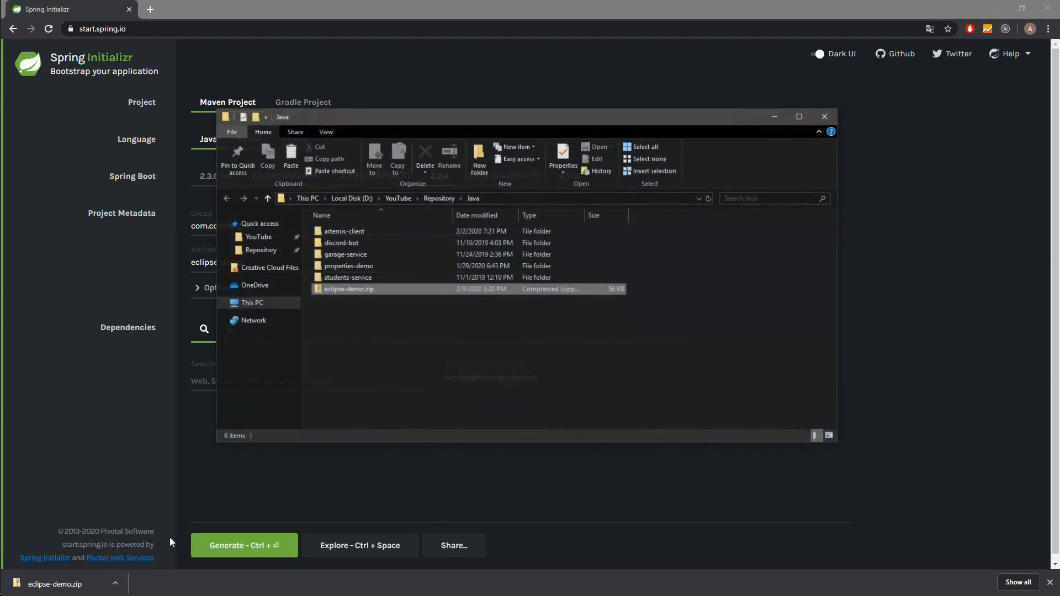
Browse into eclipse-demo.zip to reach the eclipse-demo project folder inside it.
{"action": "left_click", "coordinate": [348, 289]}
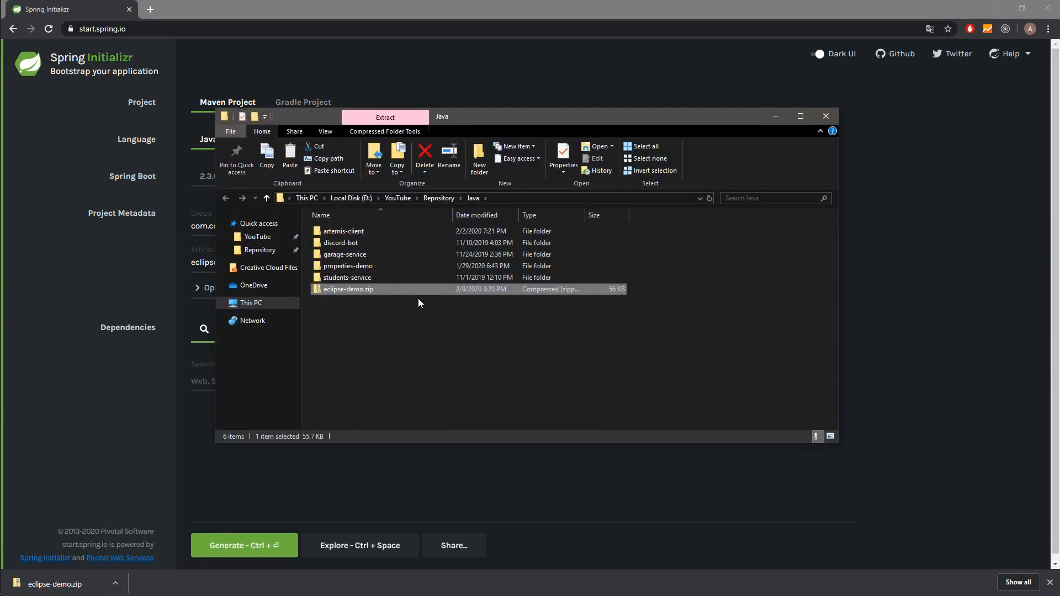
{"action": "mouse_move", "coordinate": [353, 294]}
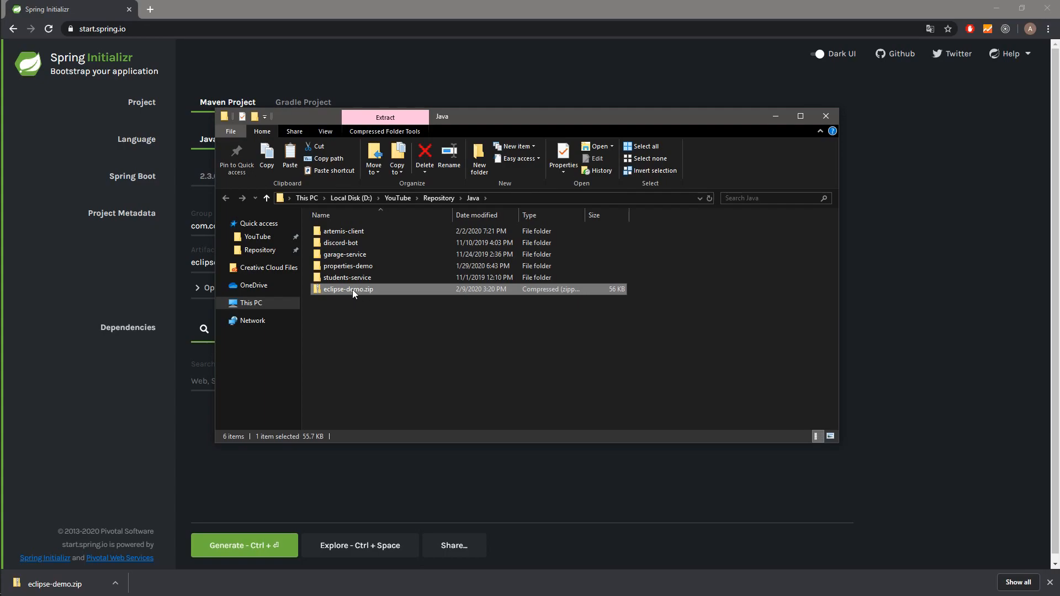
{"action": "double_click", "coordinate": [347, 289]}
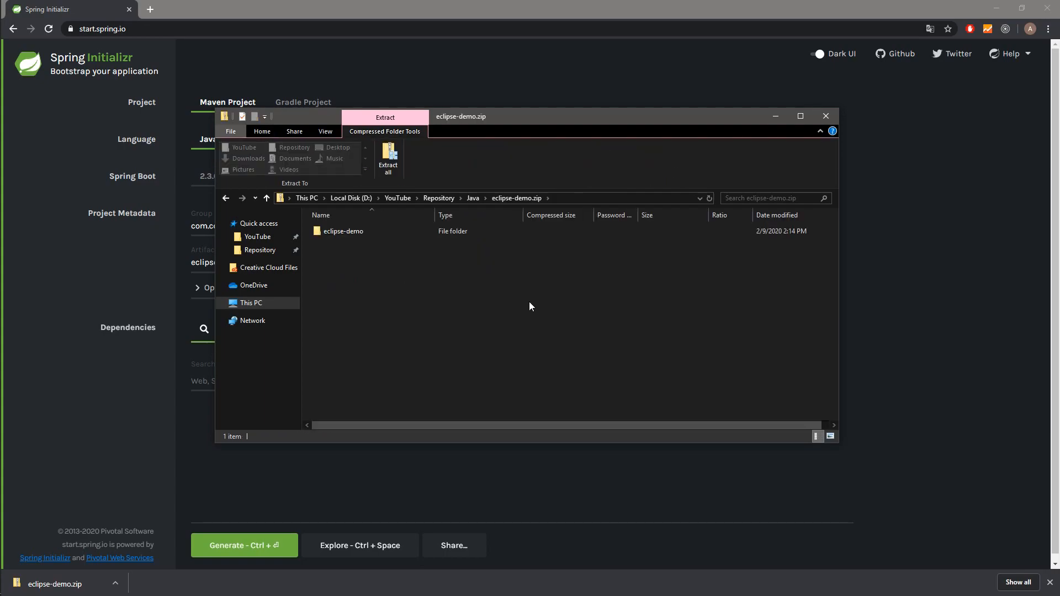
{"action": "left_click", "coordinate": [343, 231]}
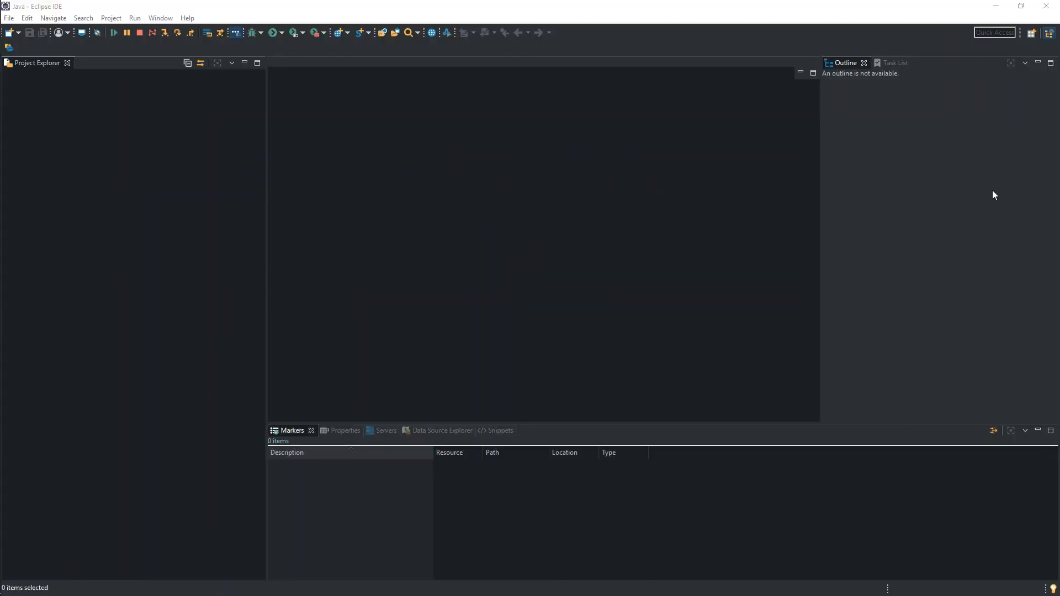
{"action": "mouse_move", "coordinate": [459, 150]}
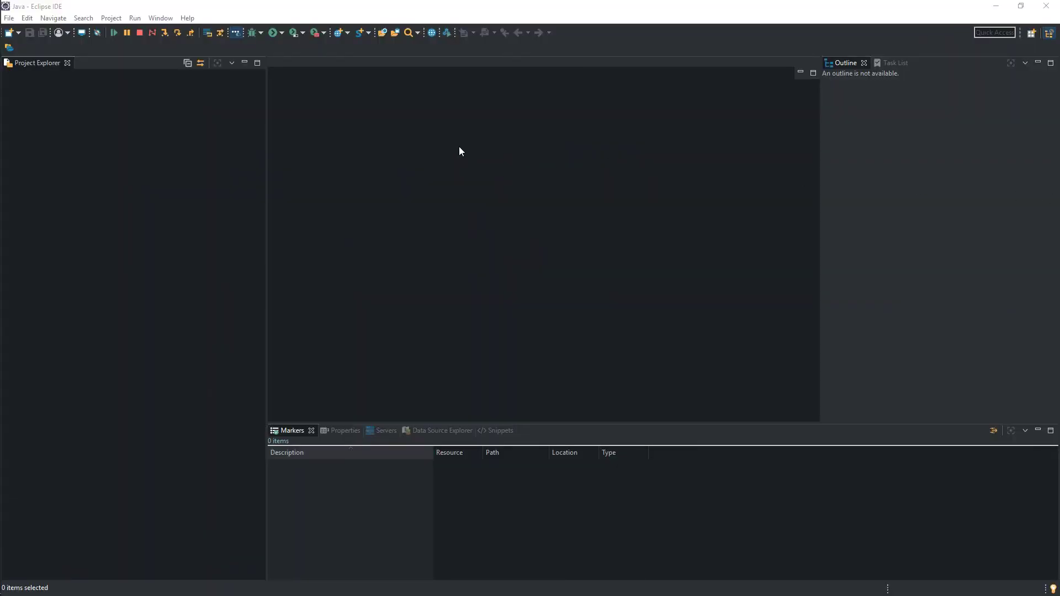
Bring the Eclipse IDE window with its empty Java workspace into focus.
{"action": "left_click", "coordinate": [9, 18]}
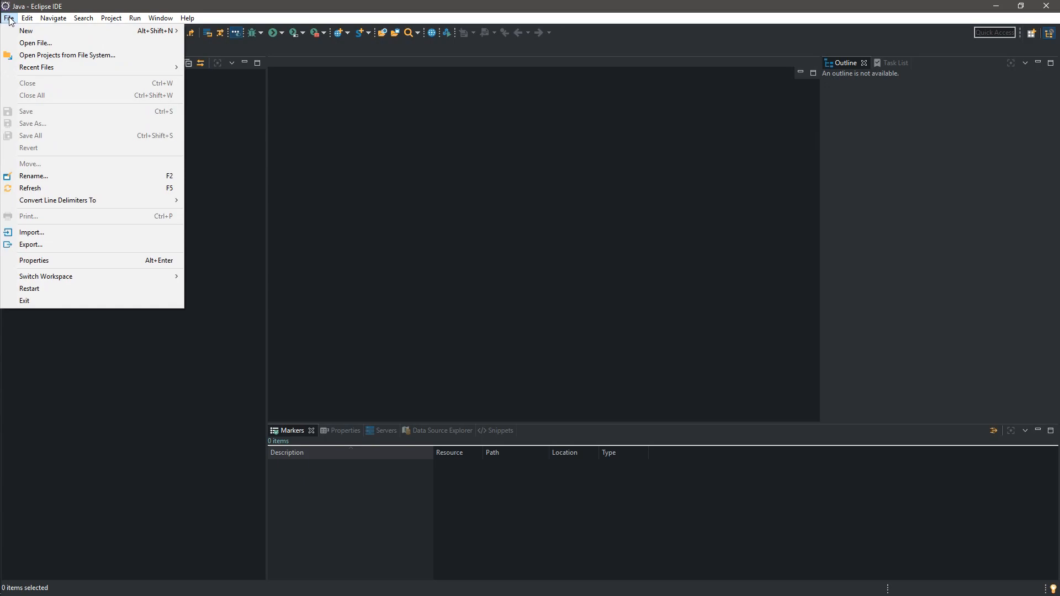
{"action": "mouse_move", "coordinate": [40, 220]}
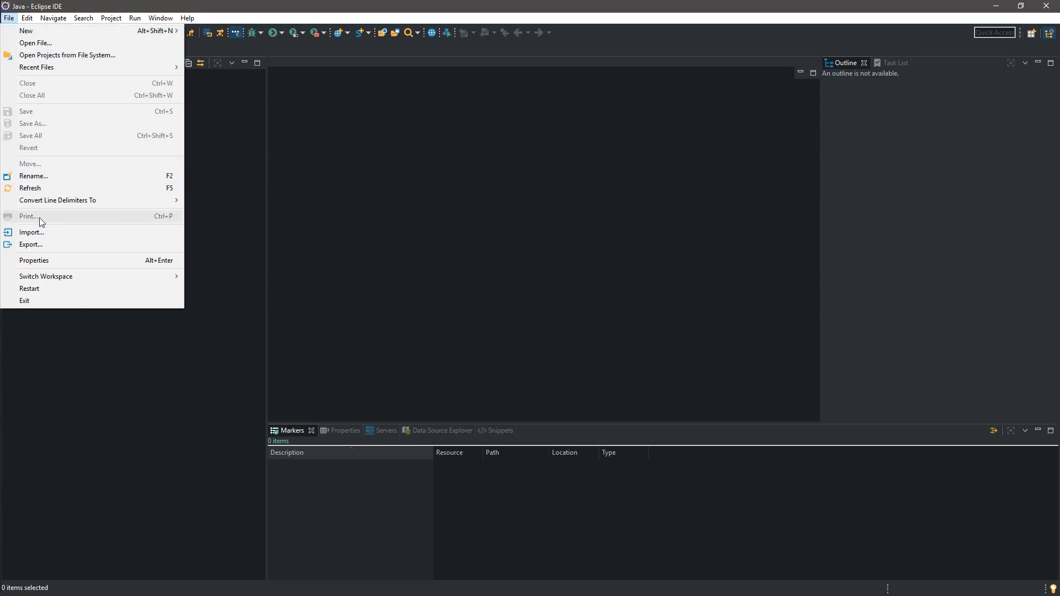
Start an import of Existing Maven Projects and advance to the root directory page.
{"action": "left_click", "coordinate": [31, 231]}
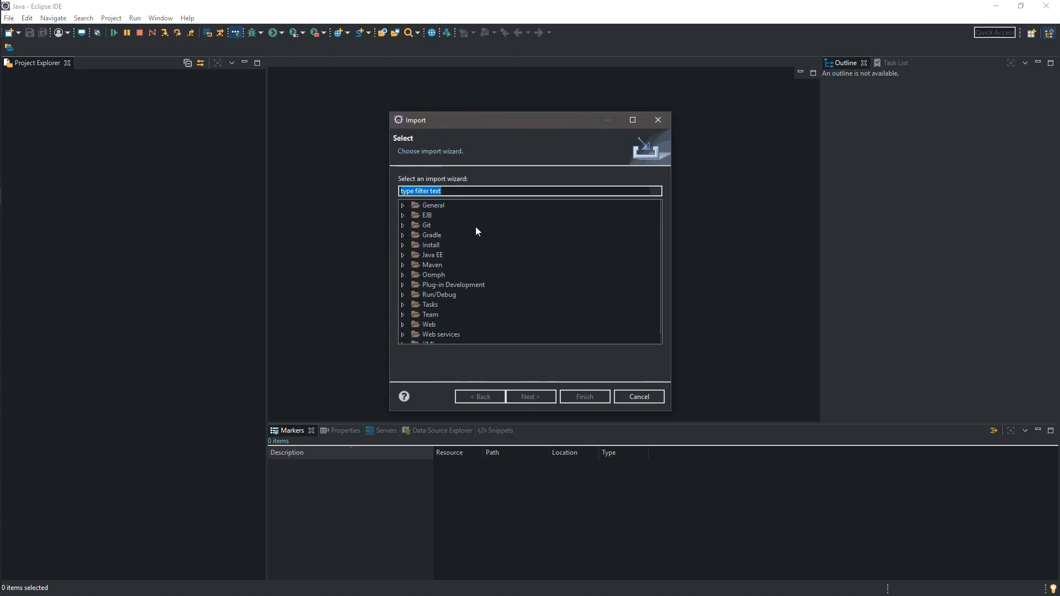
{"action": "left_click", "coordinate": [432, 265]}
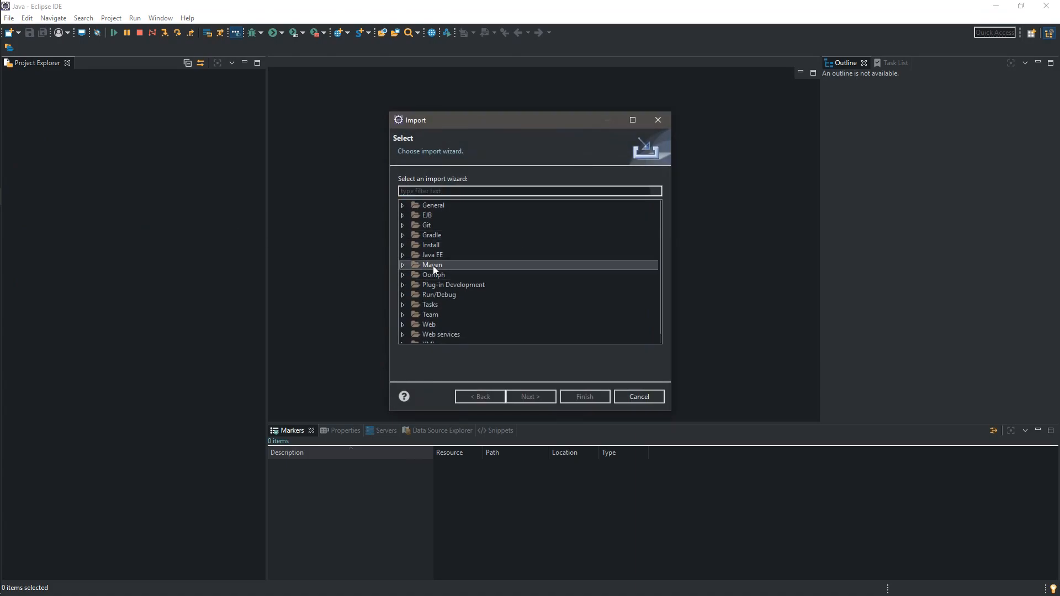
{"action": "left_click", "coordinate": [403, 265]}
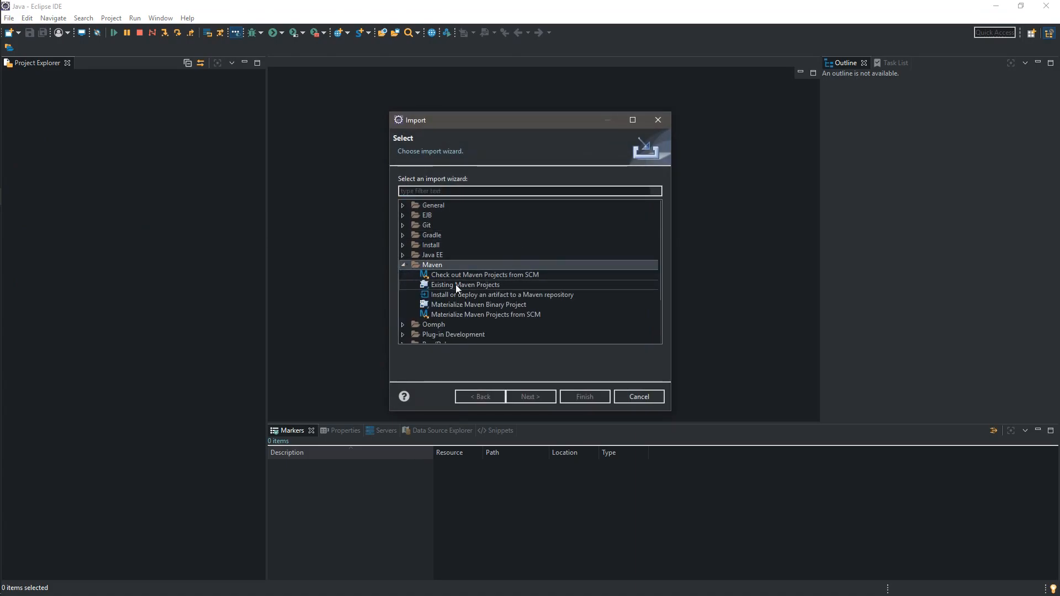
{"action": "left_click", "coordinate": [465, 285]}
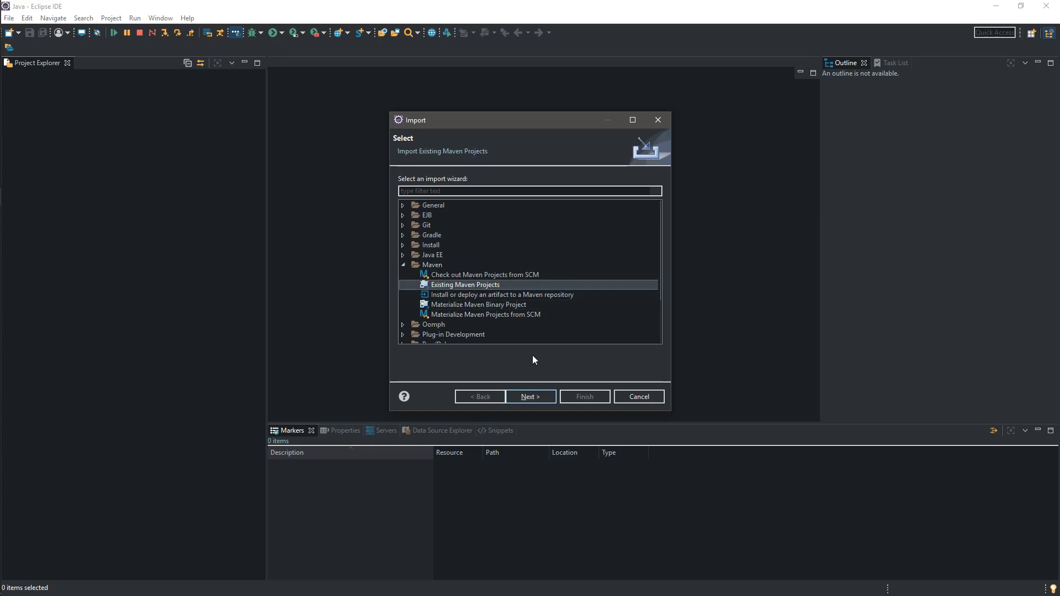
{"action": "left_click", "coordinate": [530, 397]}
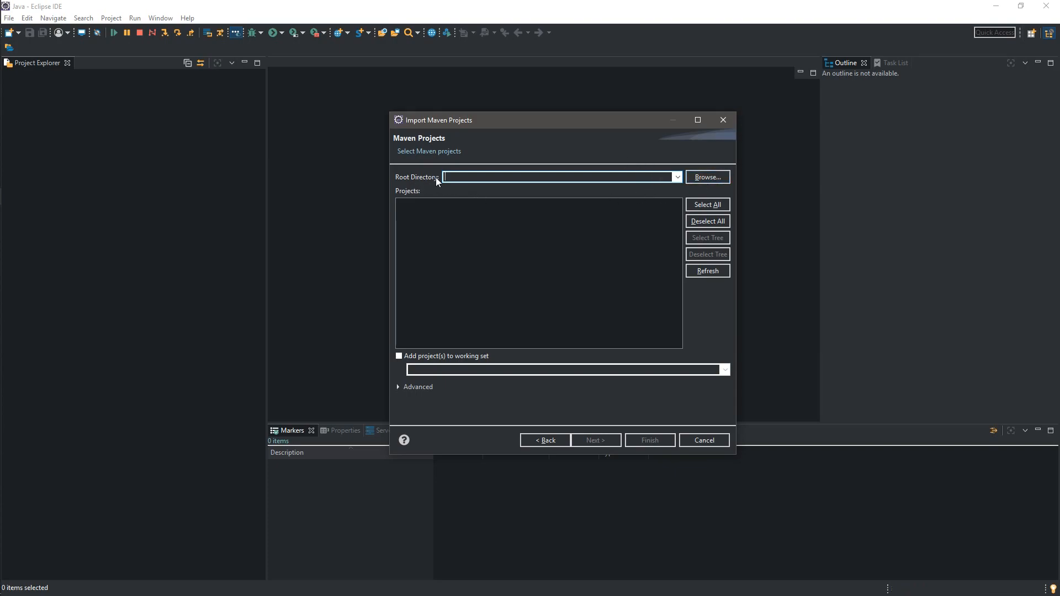
Set the eclipse-demo folder as the Maven root directory and finish the import.
{"action": "left_click", "coordinate": [708, 177]}
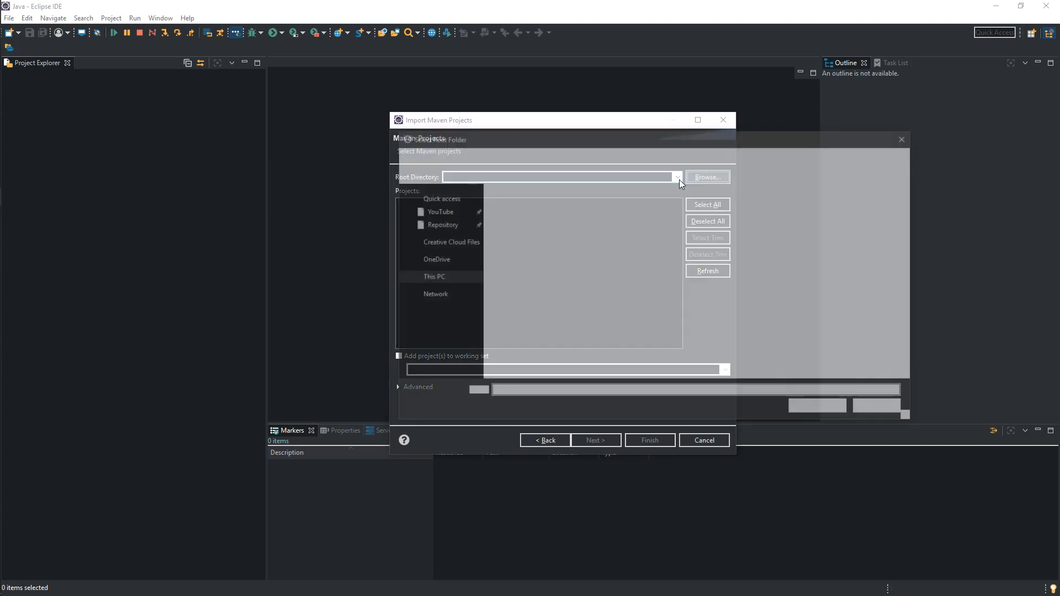
{"action": "left_click", "coordinate": [706, 176]}
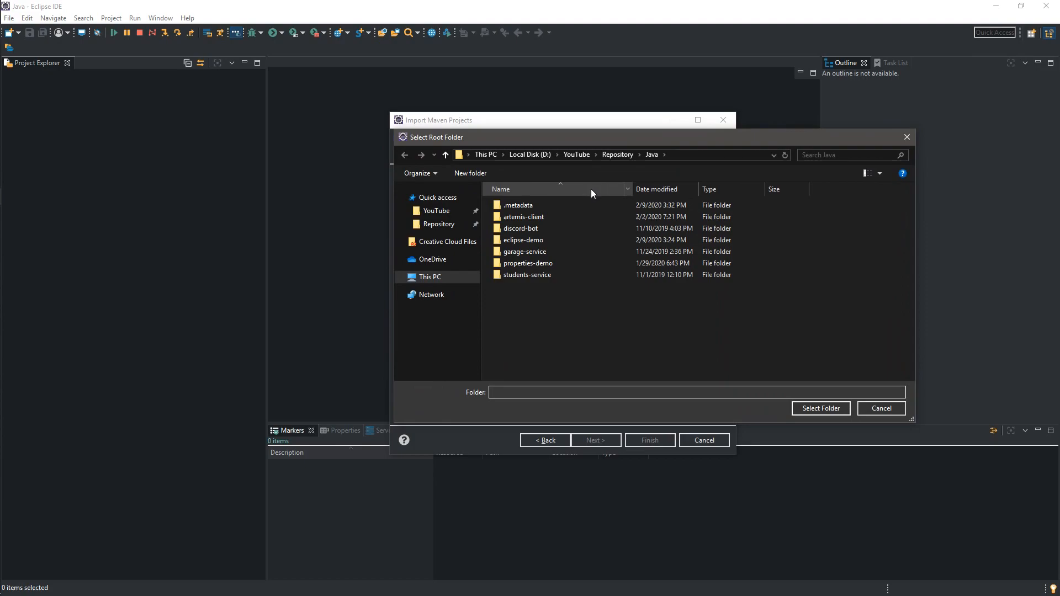
{"action": "mouse_move", "coordinate": [524, 239]}
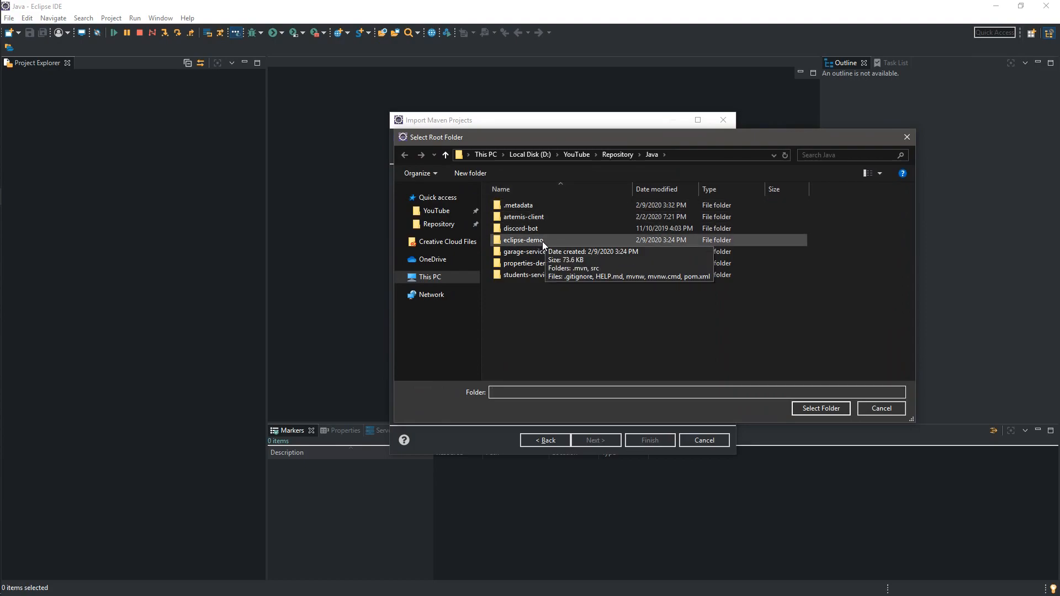
{"action": "left_click", "coordinate": [523, 240]}
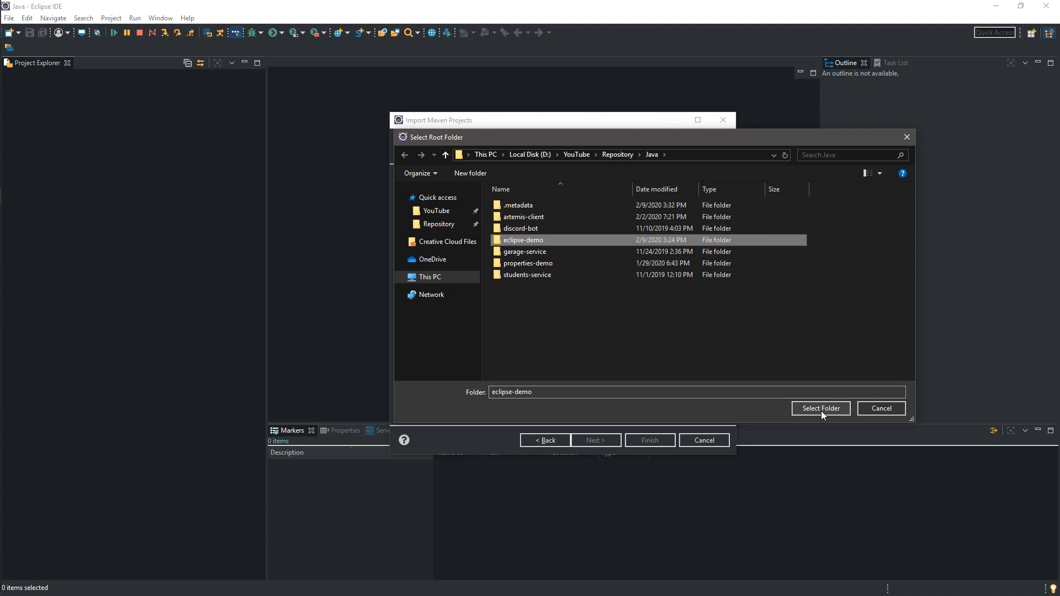
{"action": "left_click", "coordinate": [821, 408]}
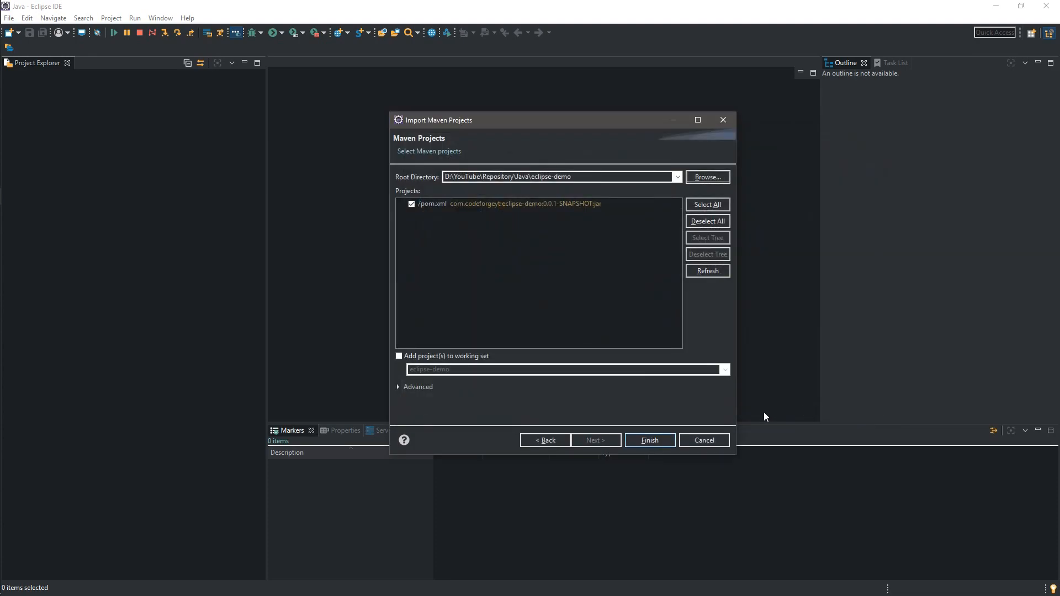
{"action": "left_click", "coordinate": [649, 440]}
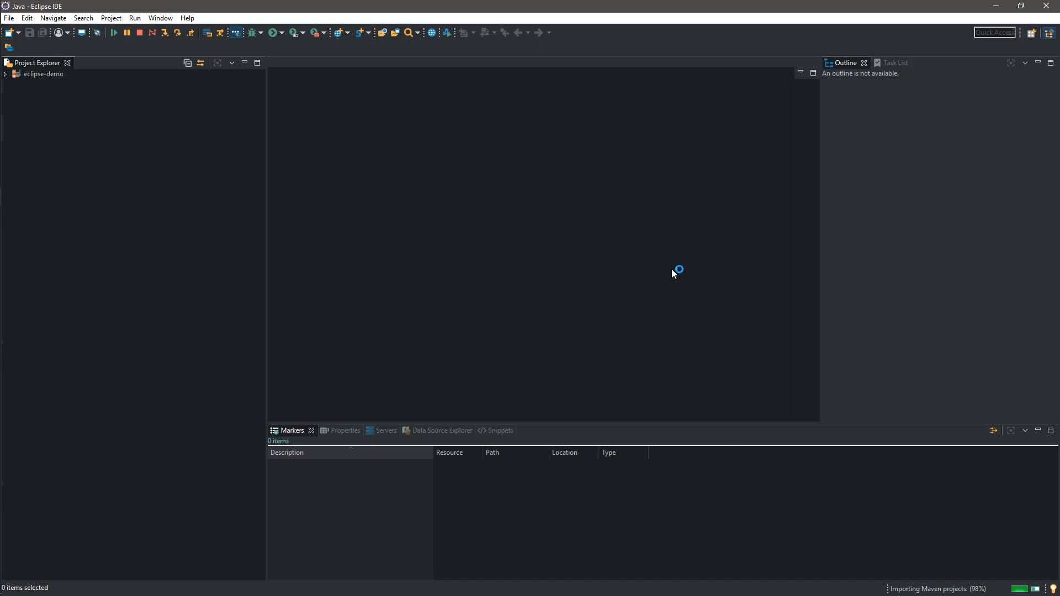
{"action": "mouse_move", "coordinate": [582, 232]}
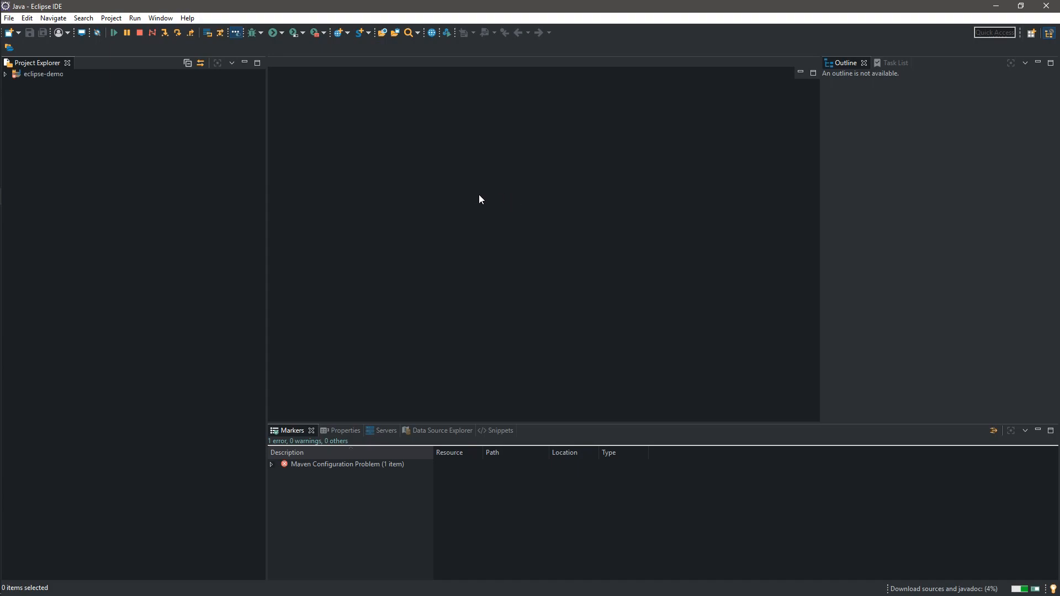
{"action": "mouse_move", "coordinate": [514, 183]}
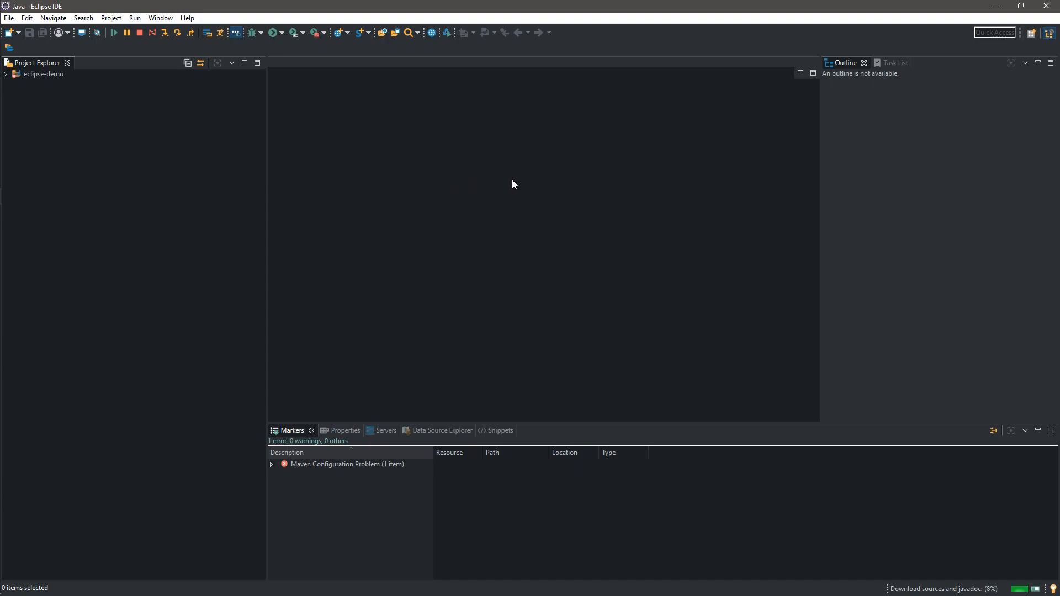
{"action": "mouse_move", "coordinate": [589, 175]}
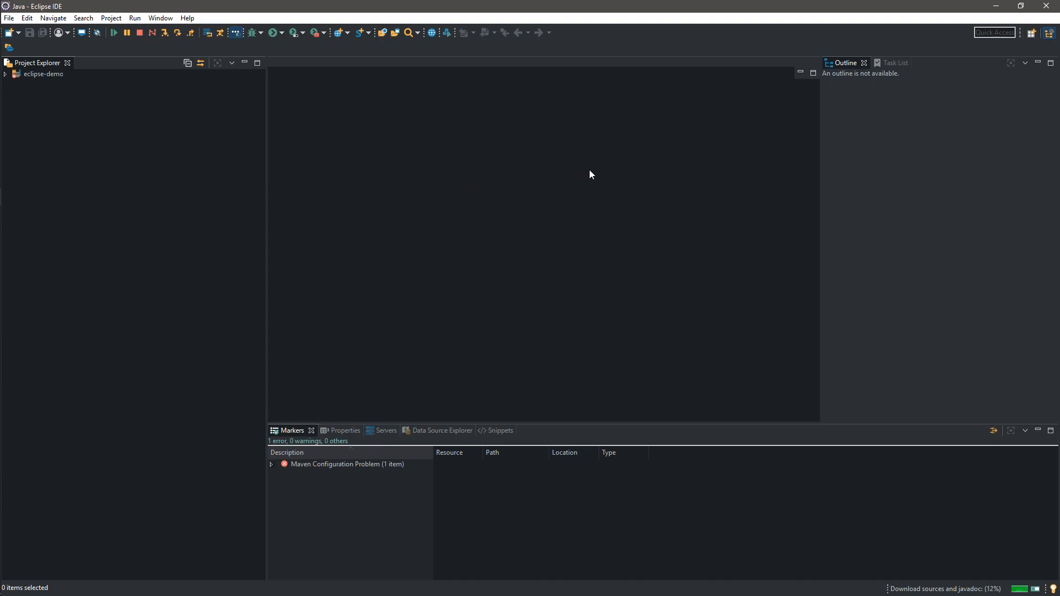
{"action": "left_click", "coordinate": [42, 74]}
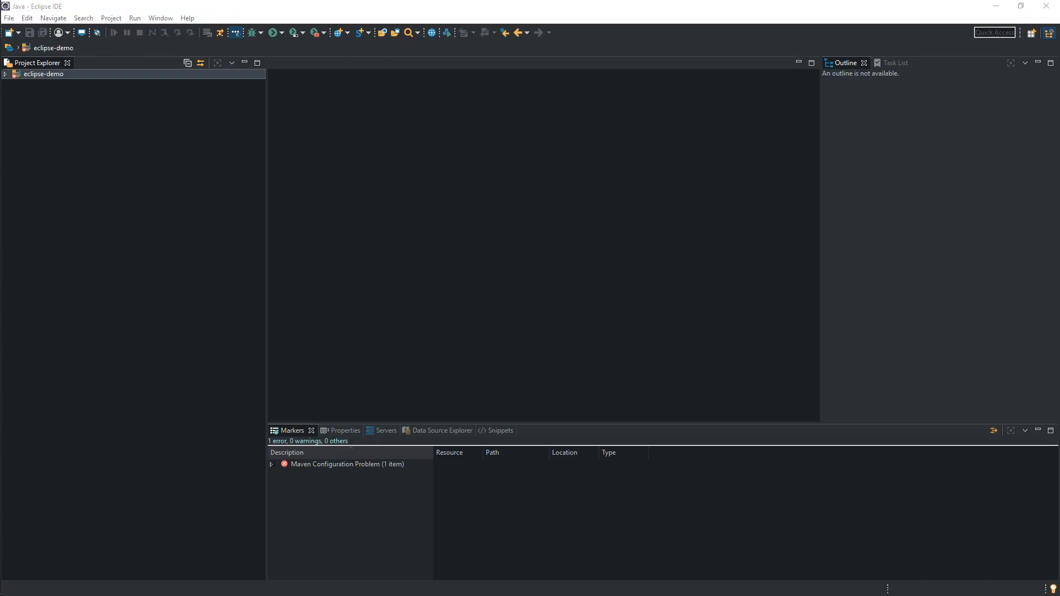
{"action": "mouse_move", "coordinate": [489, 355]}
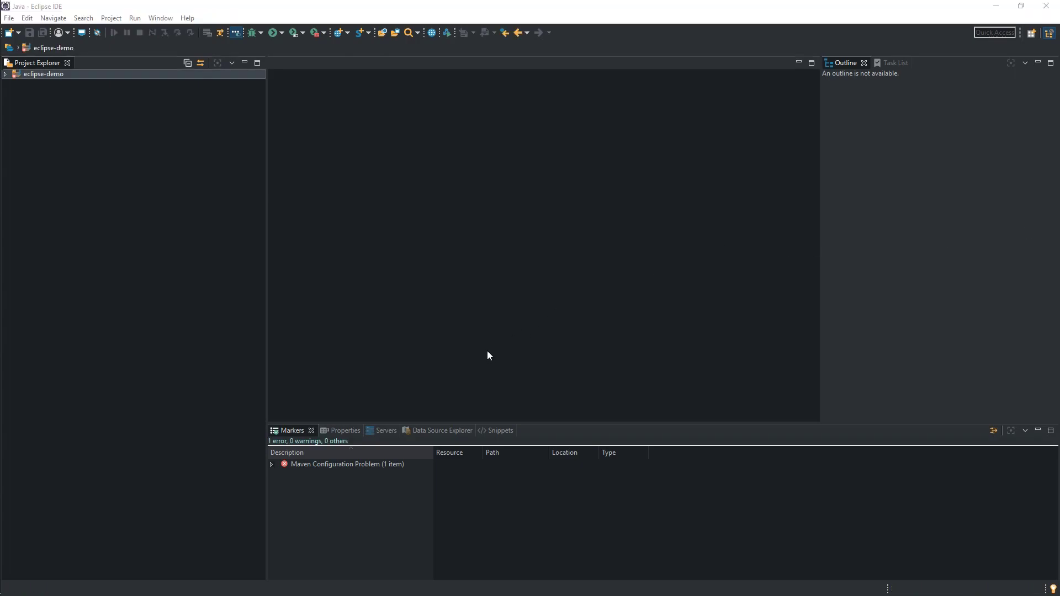
{"action": "mouse_move", "coordinate": [446, 392]}
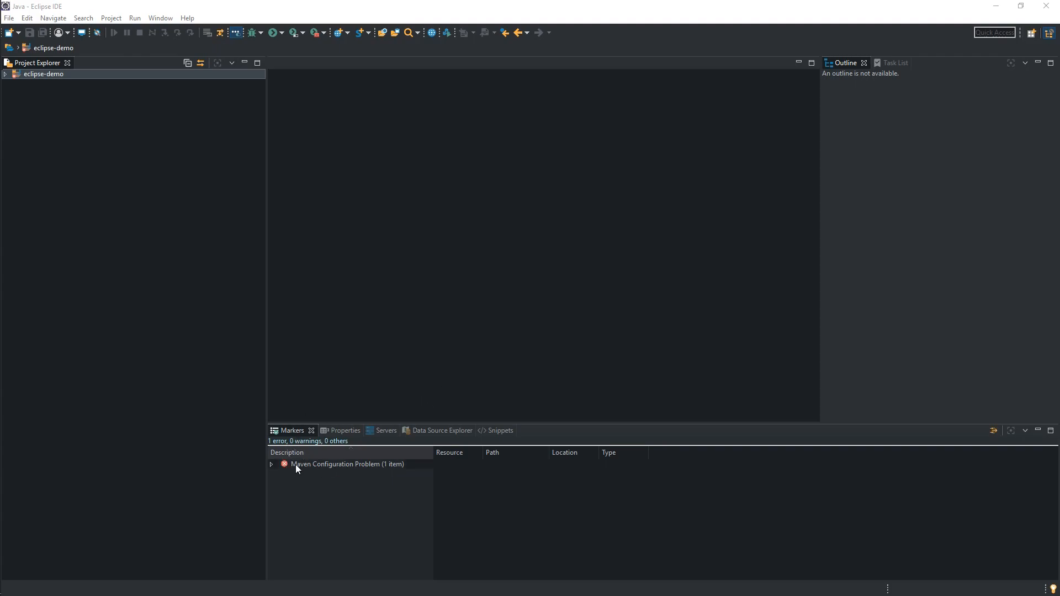
{"action": "mouse_move", "coordinate": [404, 458]}
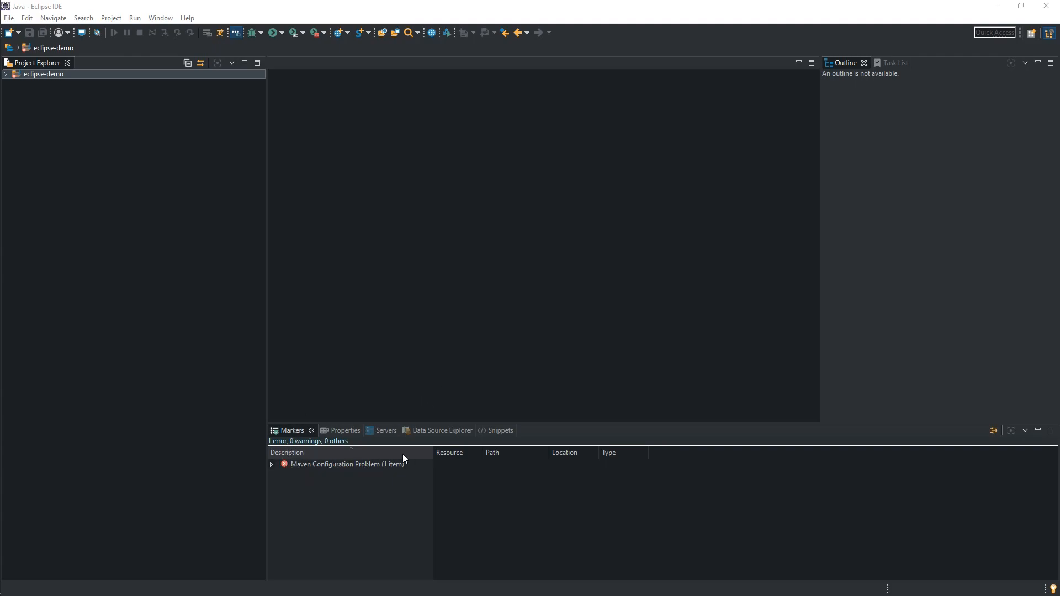
{"action": "mouse_move", "coordinate": [507, 393]}
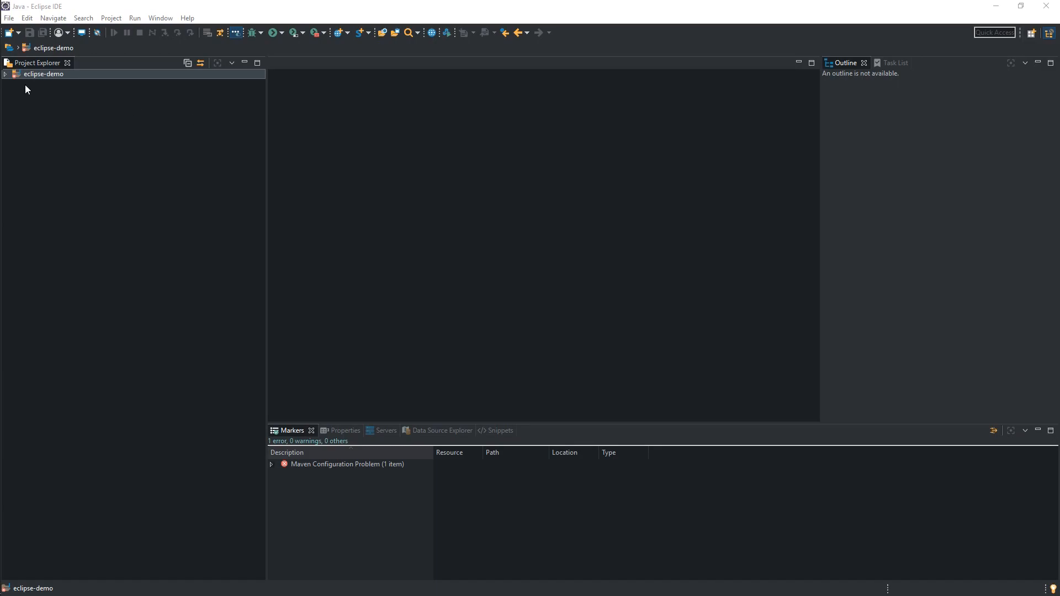
Expand eclipse-demo > src/main/java > com.codeforgeyt.eclipsedemo and open EclipseDemoApplication.java.
{"action": "left_click", "coordinate": [9, 76]}
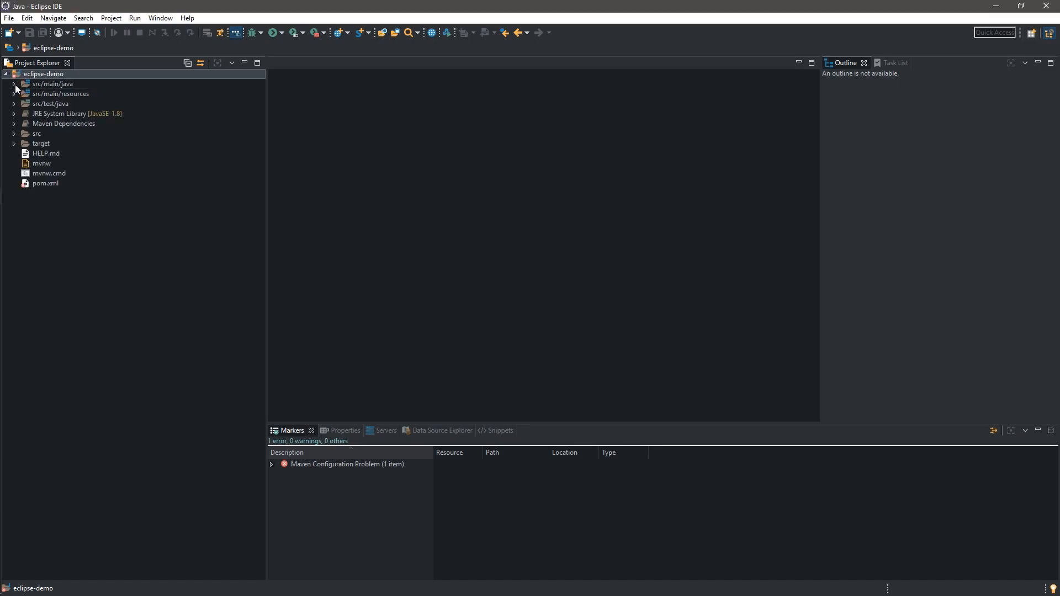
{"action": "left_click", "coordinate": [16, 84]}
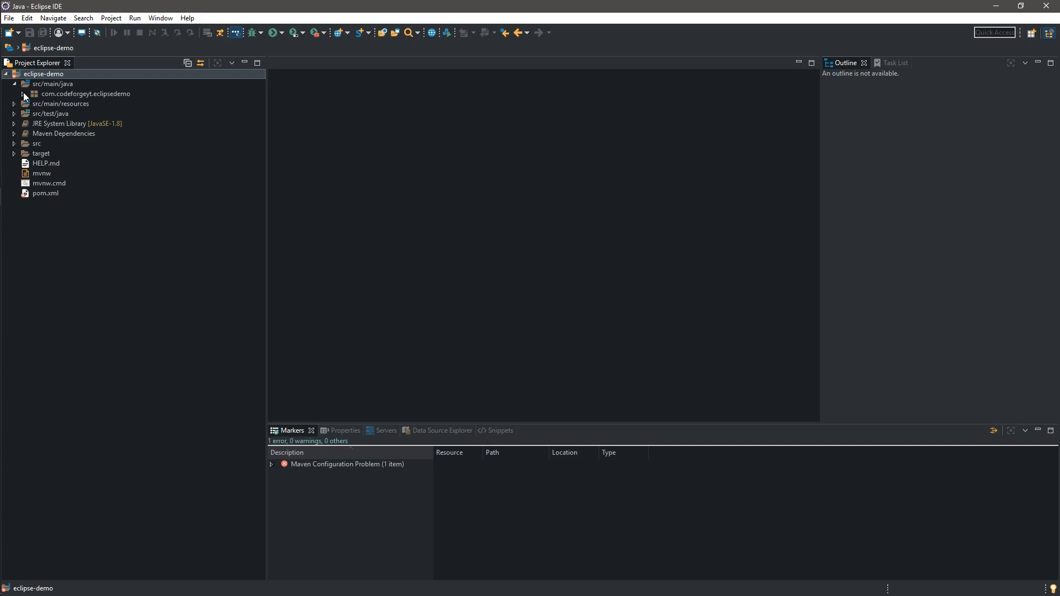
{"action": "left_click", "coordinate": [18, 94]}
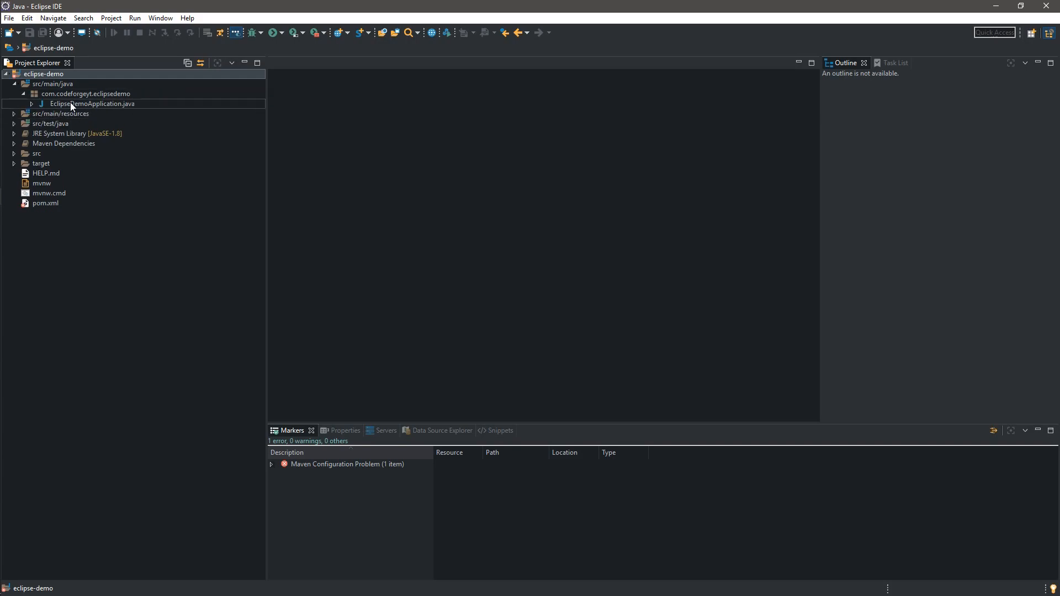
{"action": "mouse_move", "coordinate": [78, 111]}
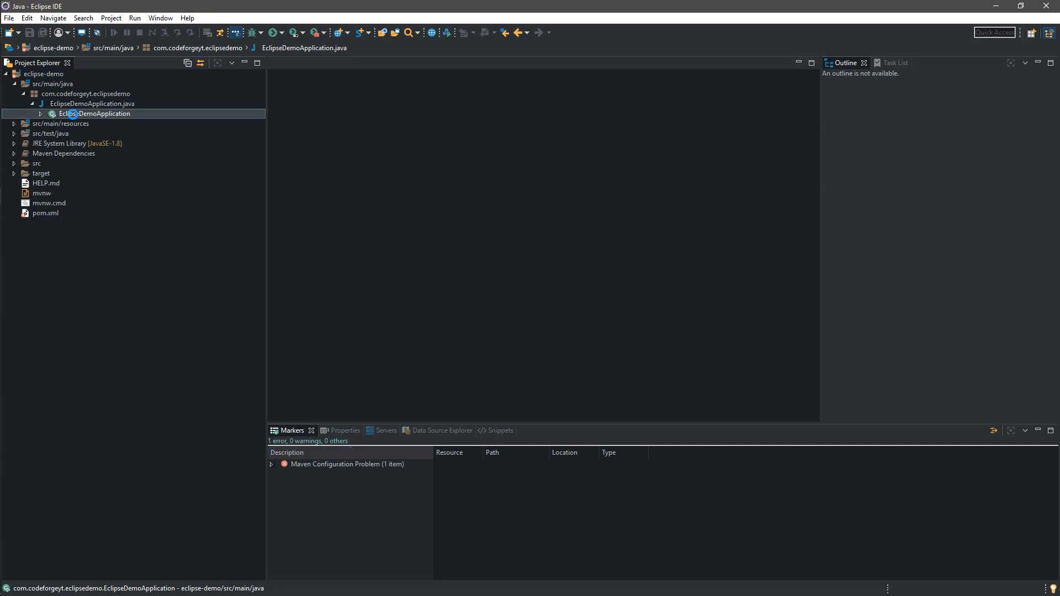
{"action": "double_click", "coordinate": [94, 112]}
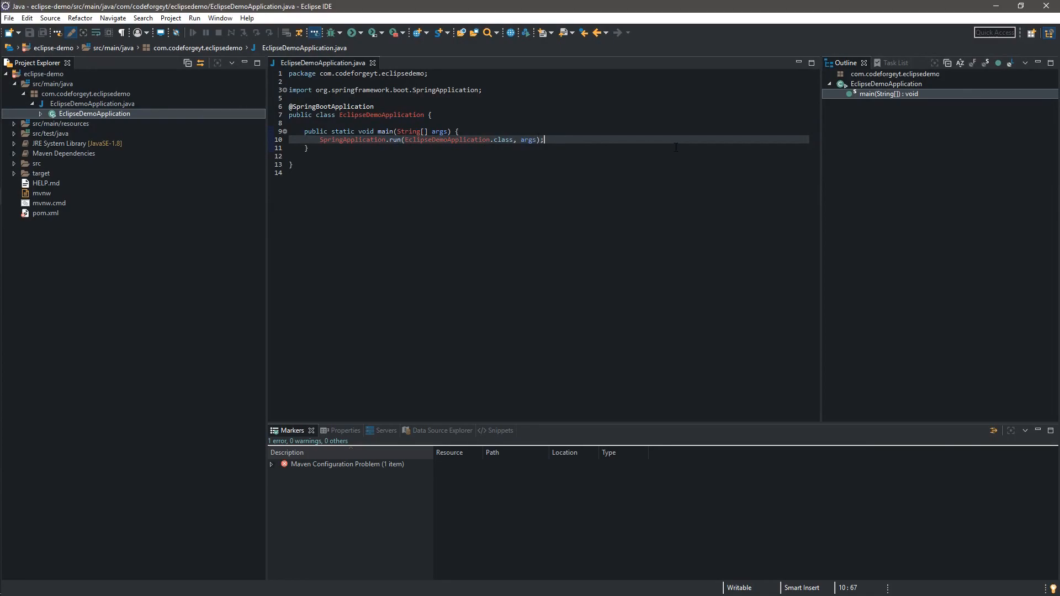
Add System.out.println("Hello World!") after SpringApplication.run using the sysout template.
{"action": "type", "text": "s"}
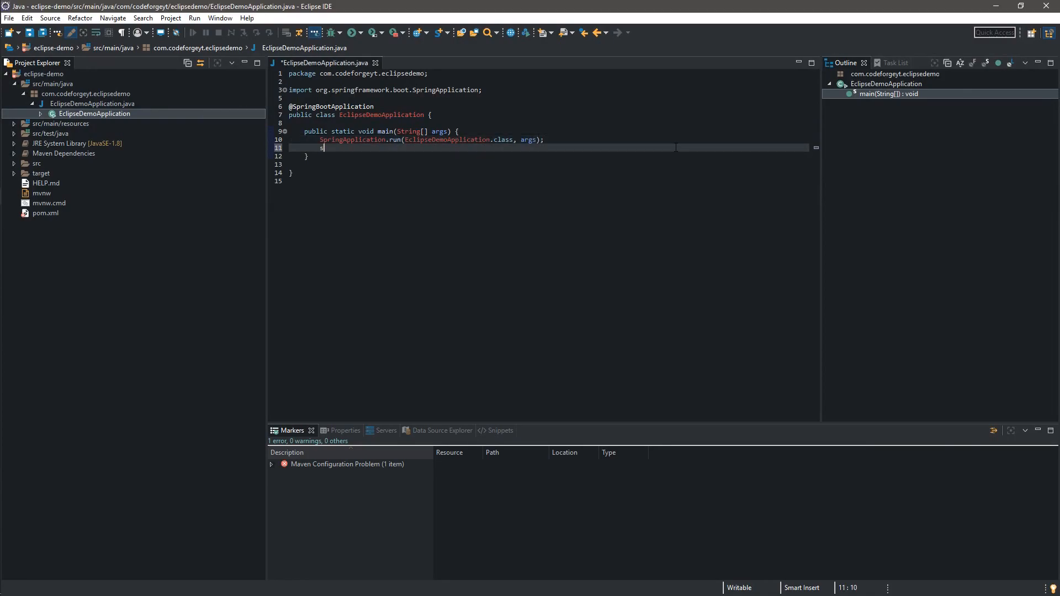
{"action": "type", "text": "ysout"}
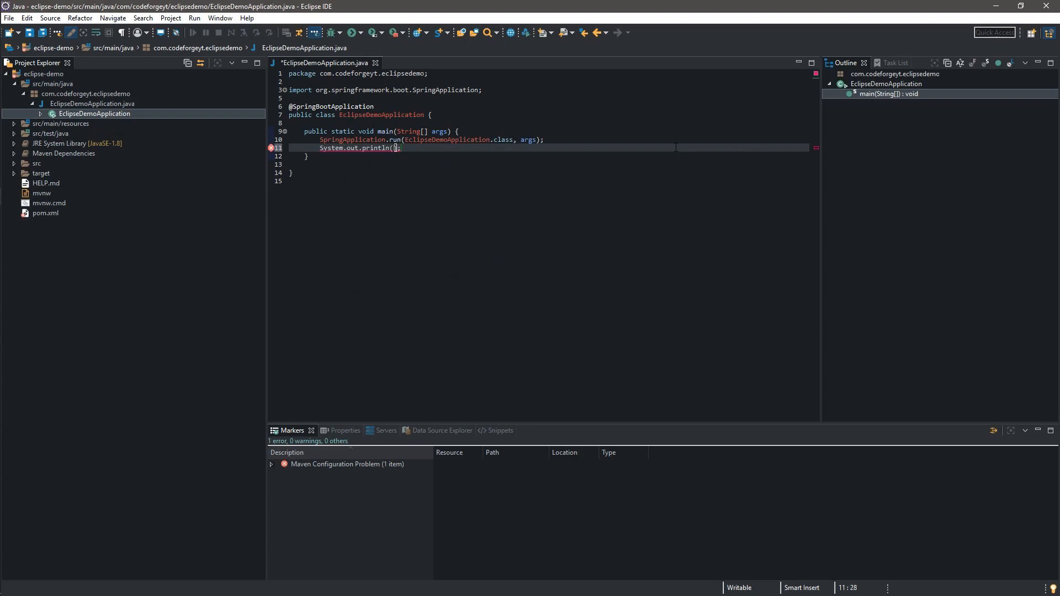
{"action": "type", "text": "\"\""}
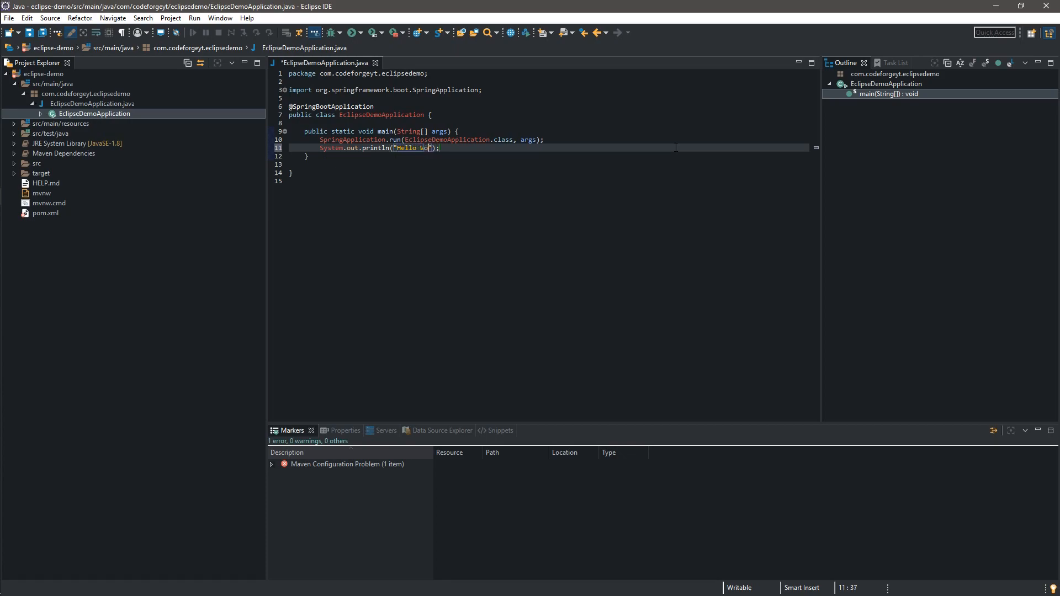
{"action": "type", "text": "rld!"}
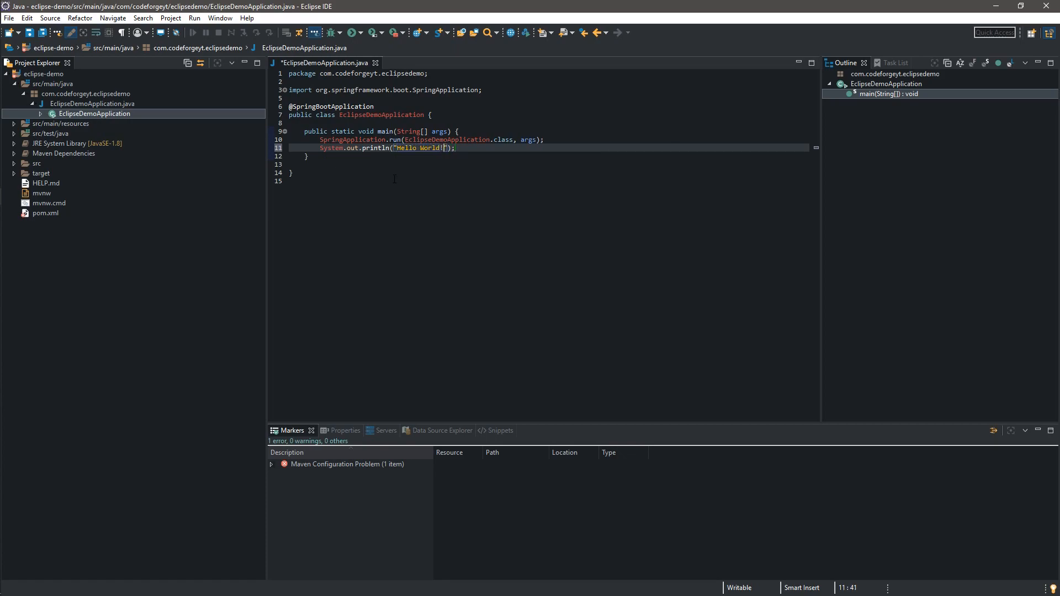
{"action": "double_click", "coordinate": [420, 148]}
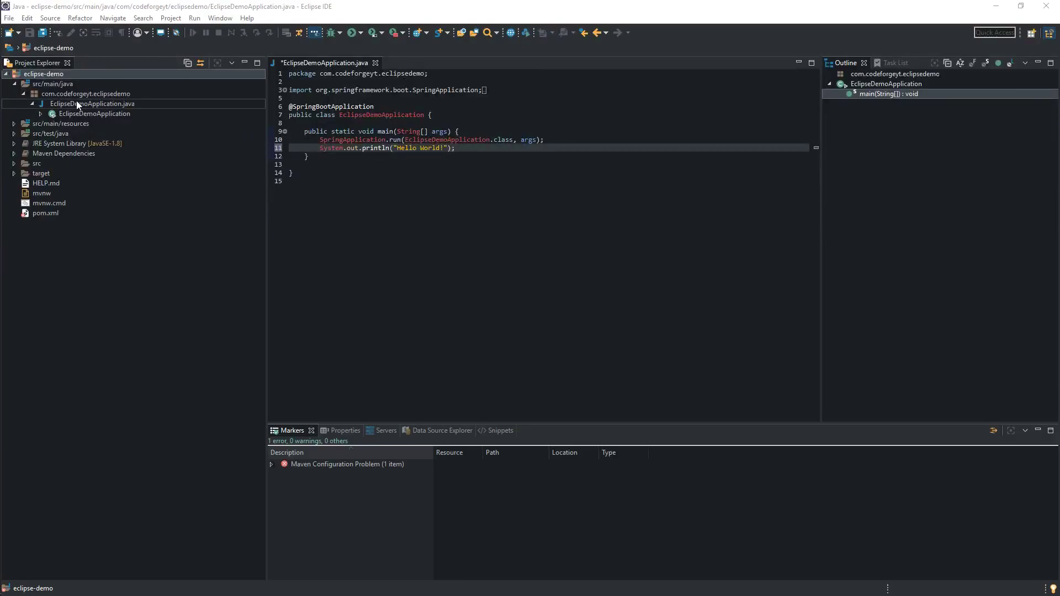
Bring up the context menu for the eclipse-demo project to reach Run As > Maven install.
{"action": "right_click", "coordinate": [34, 74]}
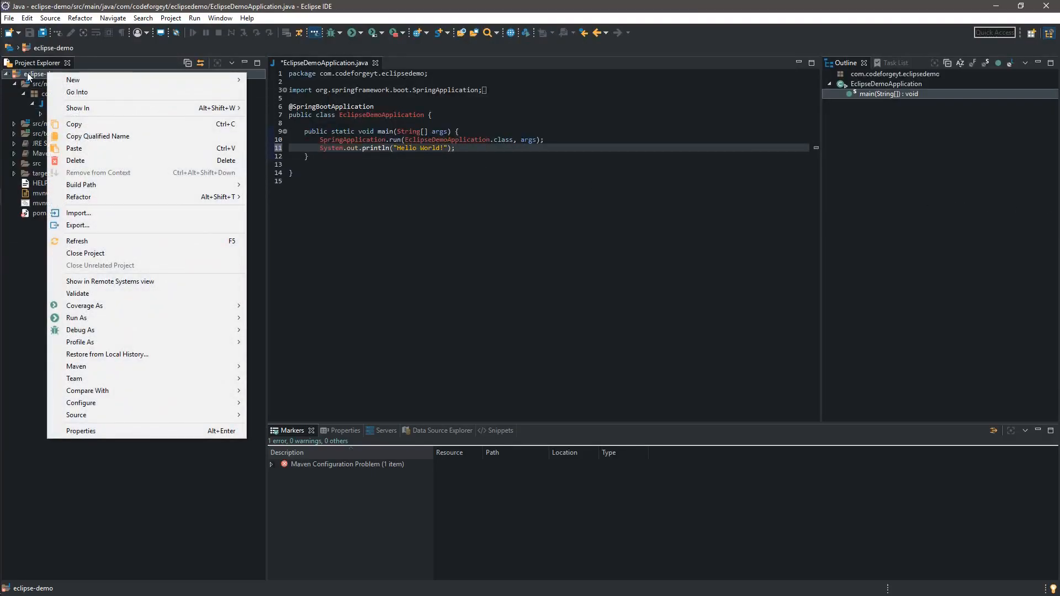
{"action": "mouse_move", "coordinate": [73, 80]}
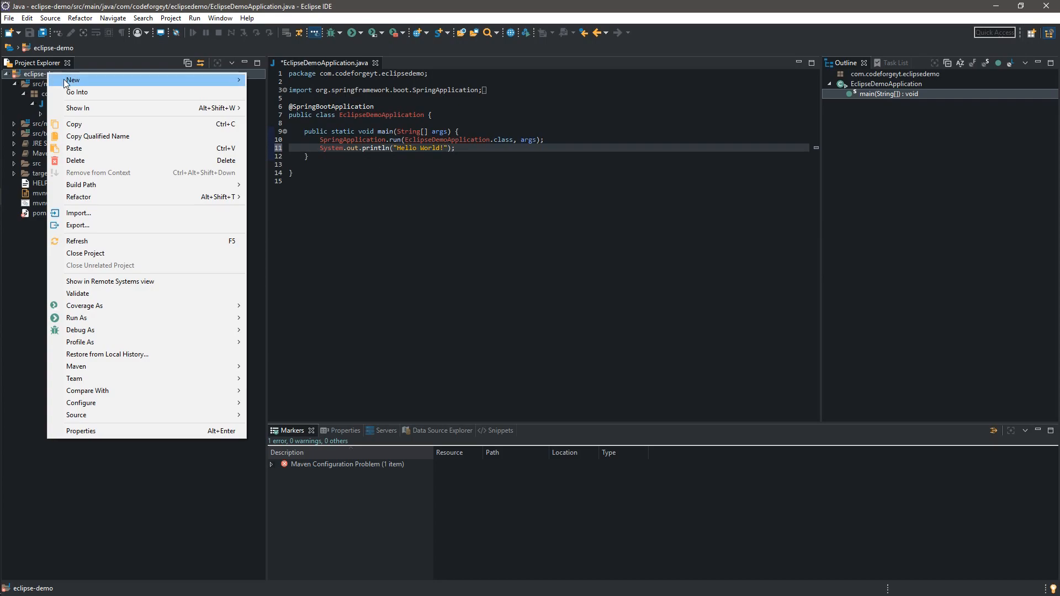
{"action": "mouse_move", "coordinate": [95, 98]}
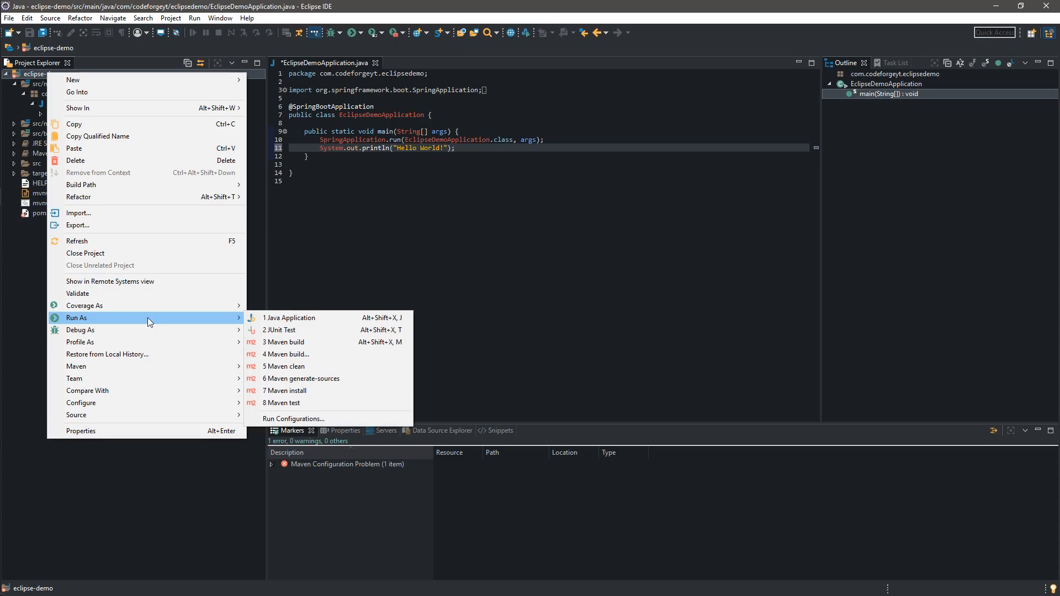
{"action": "mouse_move", "coordinate": [342, 388]}
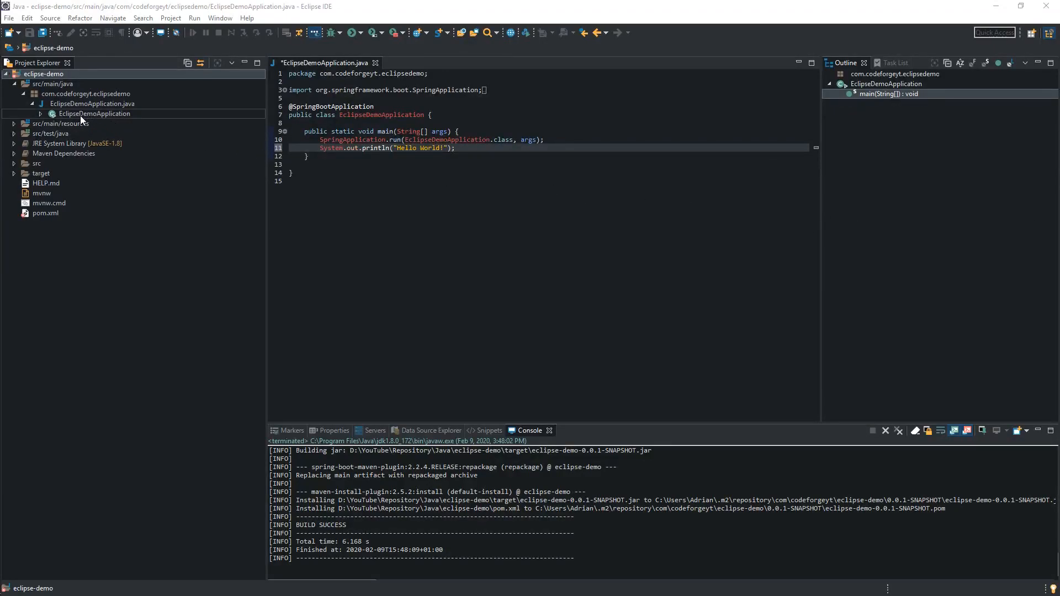
{"action": "mouse_move", "coordinate": [100, 117]}
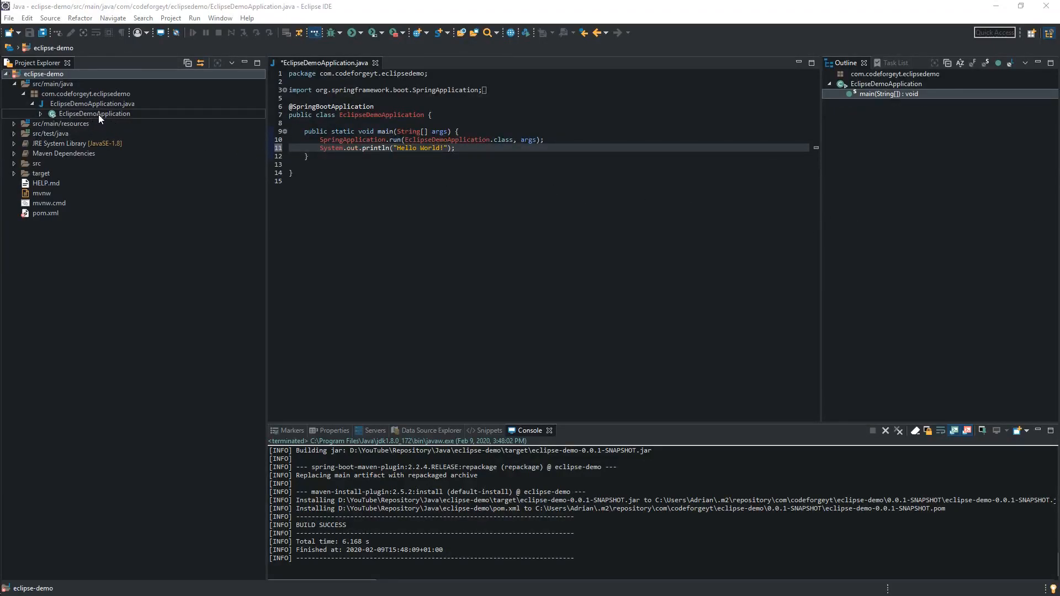
Run EclipseDemoApplication as a Java Application, saving the file, so the console prints Hello World!
{"action": "left_click", "coordinate": [95, 113]}
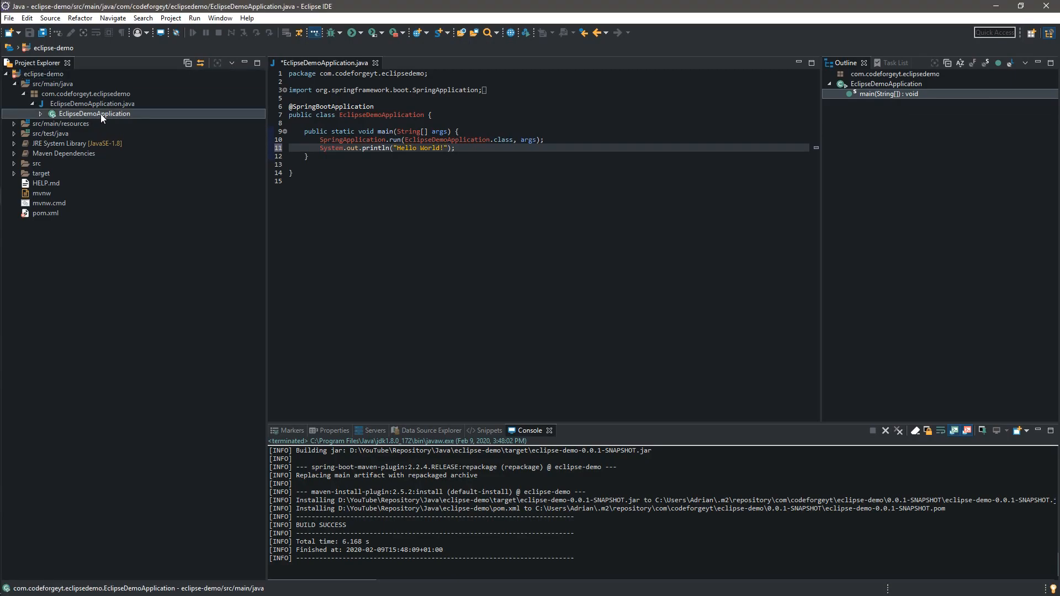
{"action": "right_click", "coordinate": [95, 113]}
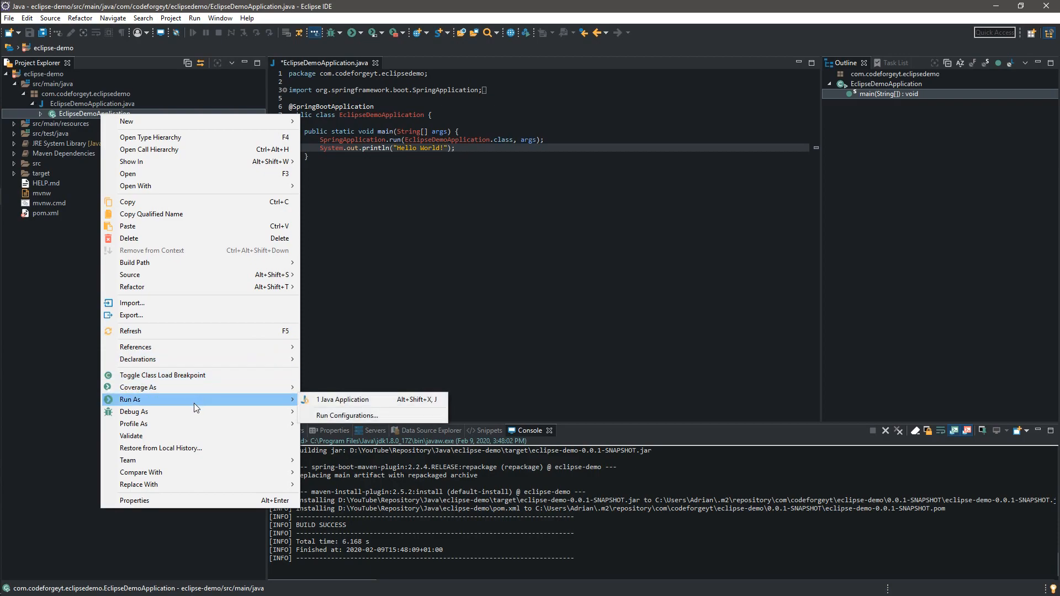
{"action": "left_click", "coordinate": [342, 399]}
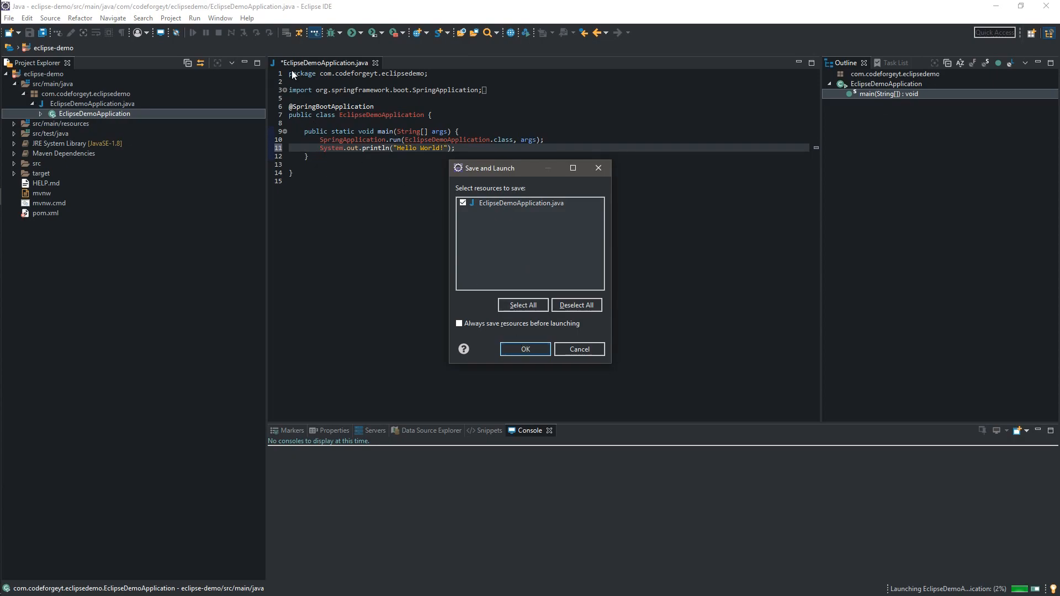
{"action": "left_click", "coordinate": [525, 349]}
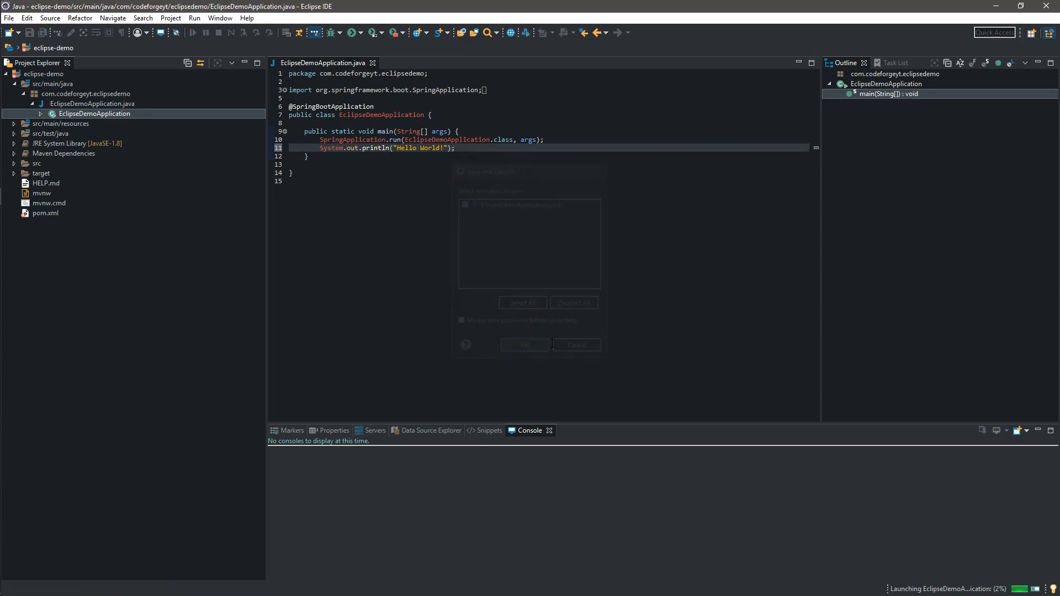
{"action": "left_click", "coordinate": [524, 344]}
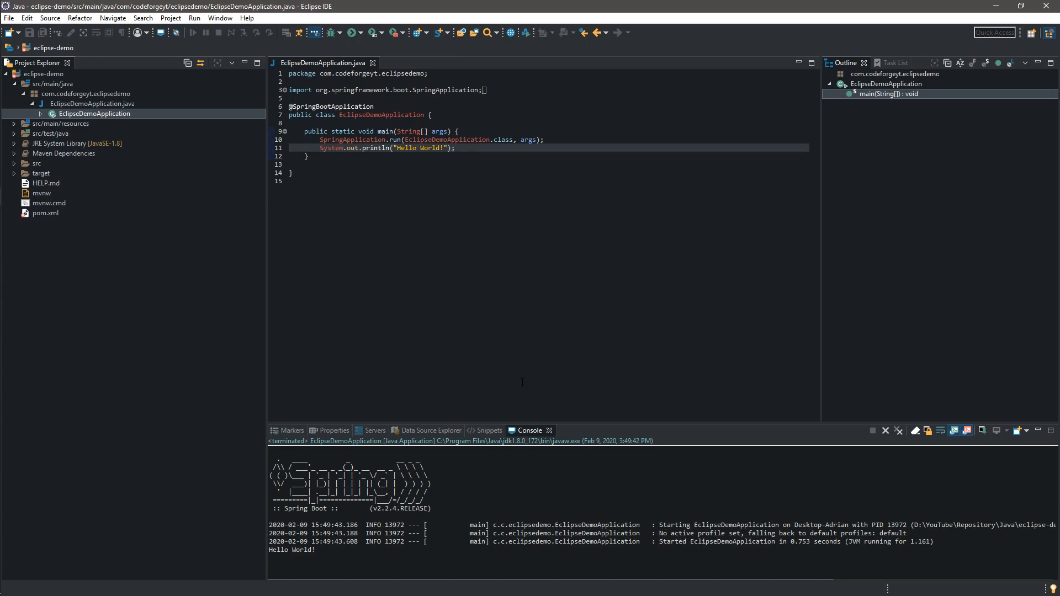